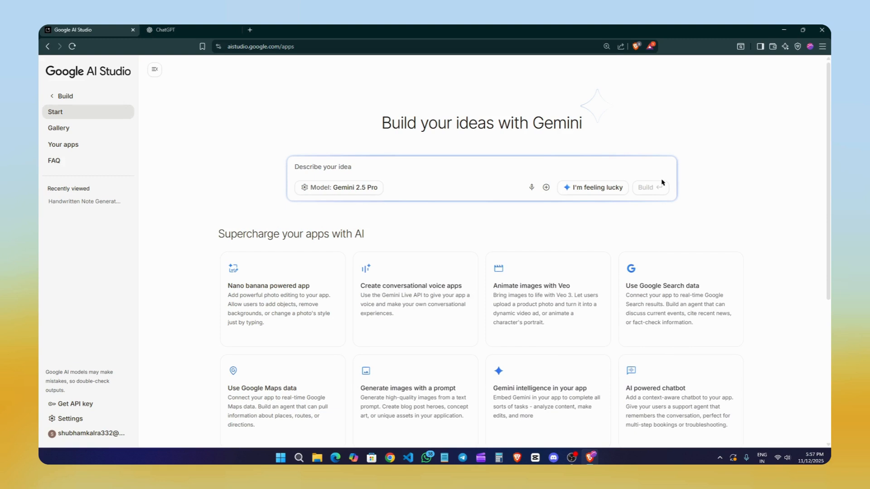
pyautogui.moveTo(548, 181)
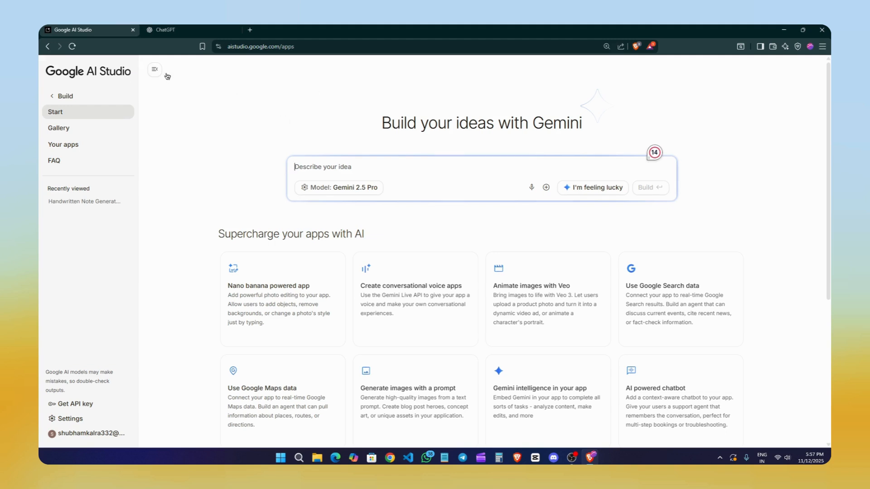
pyautogui.moveTo(532, 90)
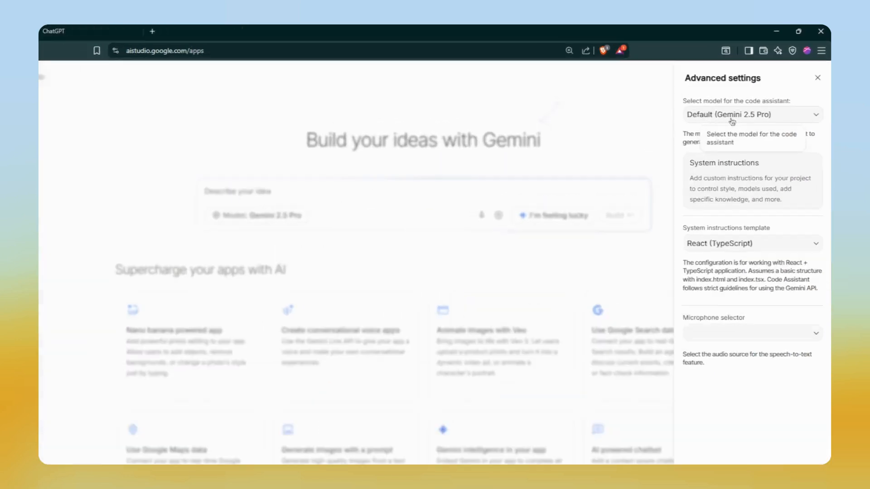
# Check the model list, keep Default (Gemini 2.5 Pro), and close advanced settings
pyautogui.click(751, 114)
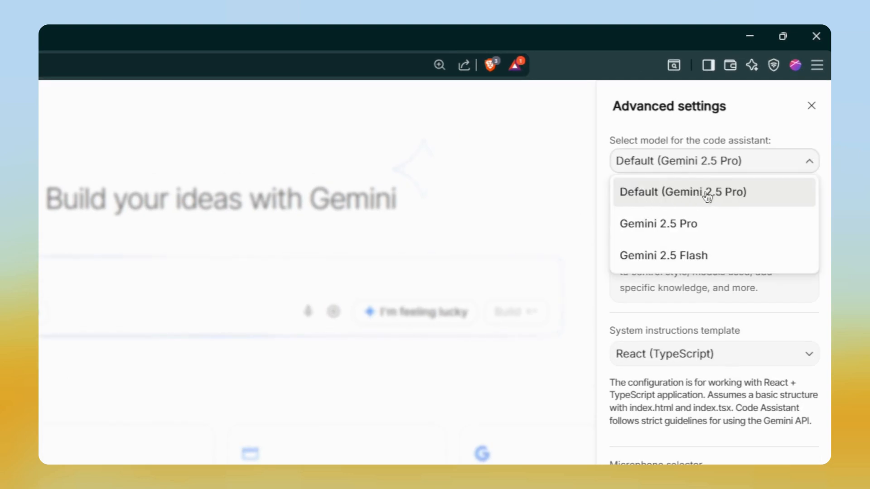
pyautogui.moveTo(696, 255)
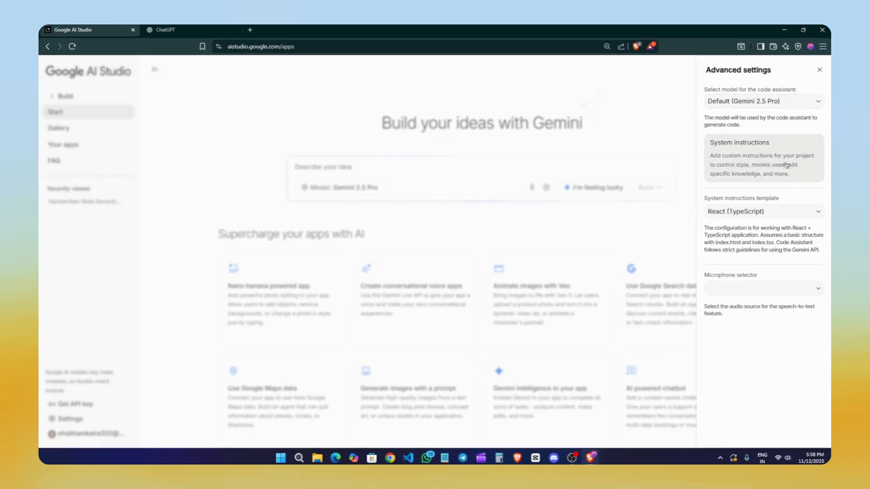
pyautogui.click(762, 211)
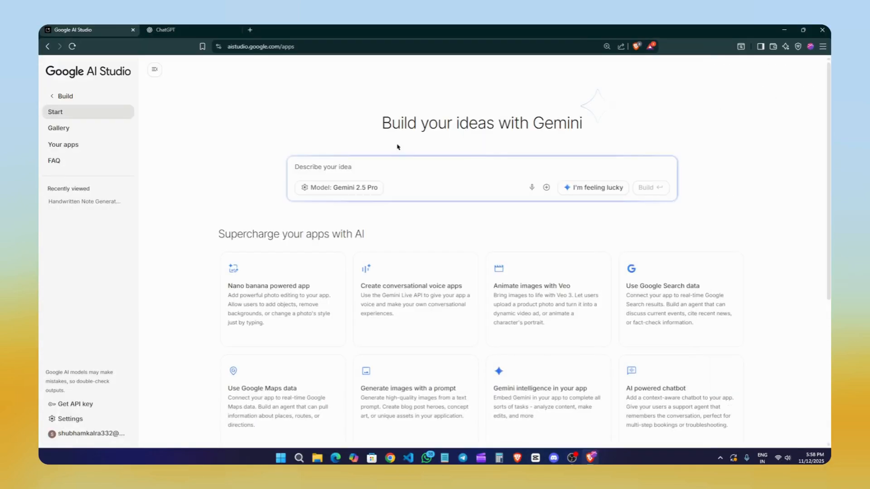
pyautogui.click(386, 167)
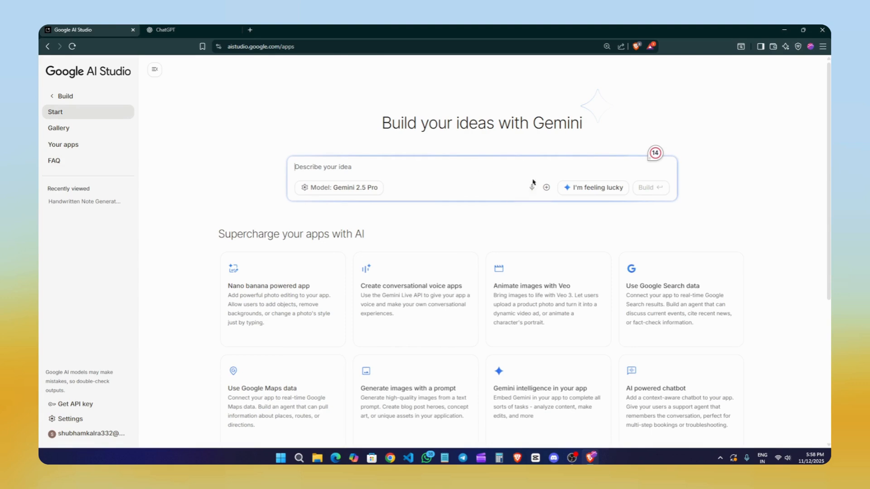
pyautogui.click(546, 188)
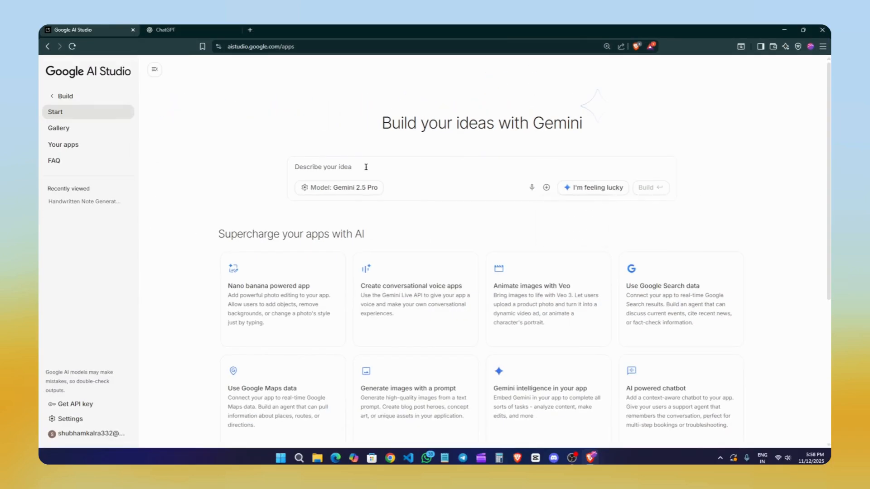
pyautogui.click(388, 167)
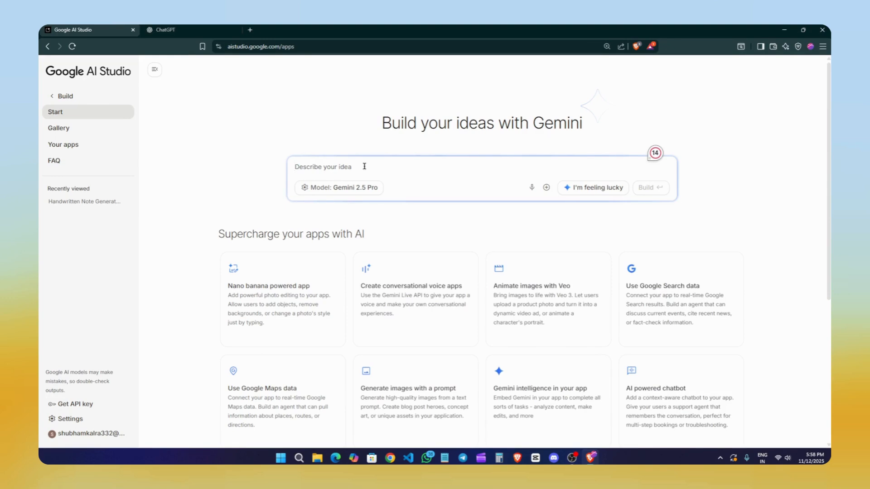
# Ask ChatGPT for an invoice maker web app prompt and select the generated text
pyautogui.click(178, 30)
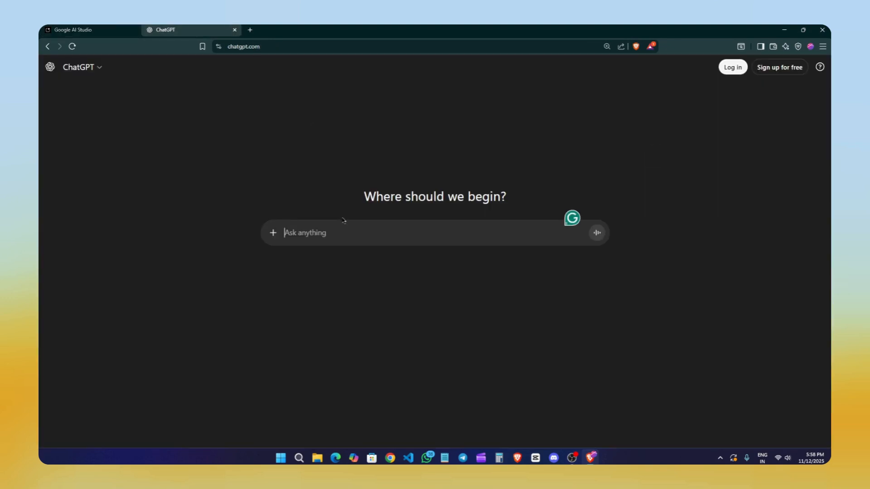
pyautogui.write('i need to build a')
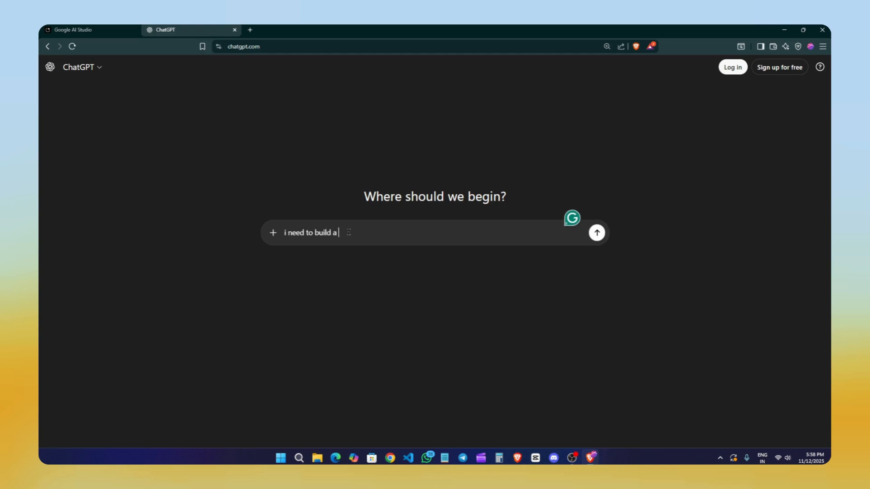
pyautogui.write('invoice m')
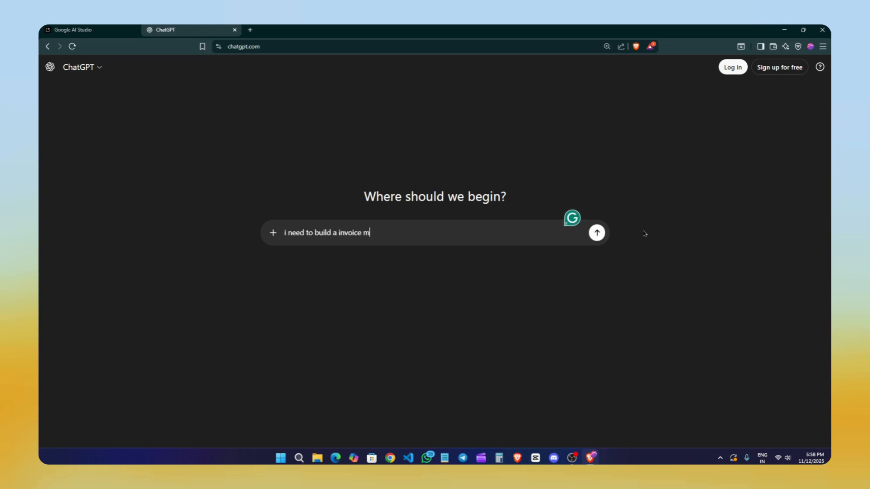
pyautogui.write('aker maker web app give me a pr')
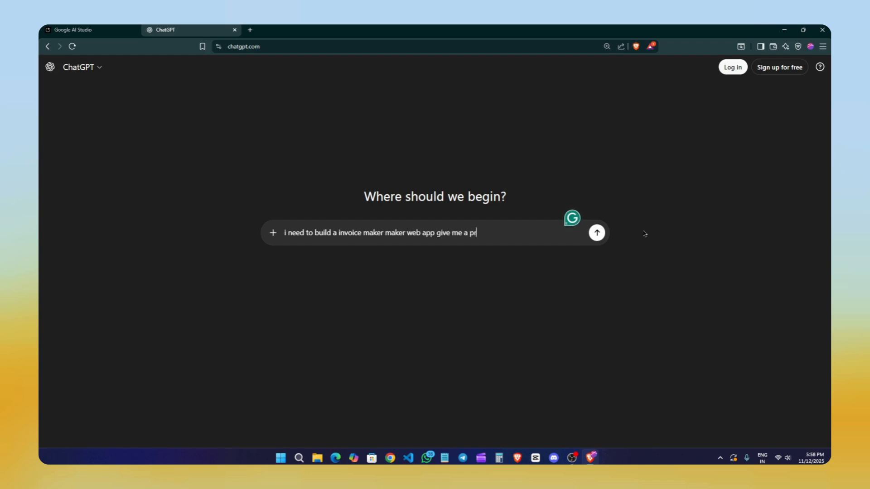
pyautogui.click(597, 233)
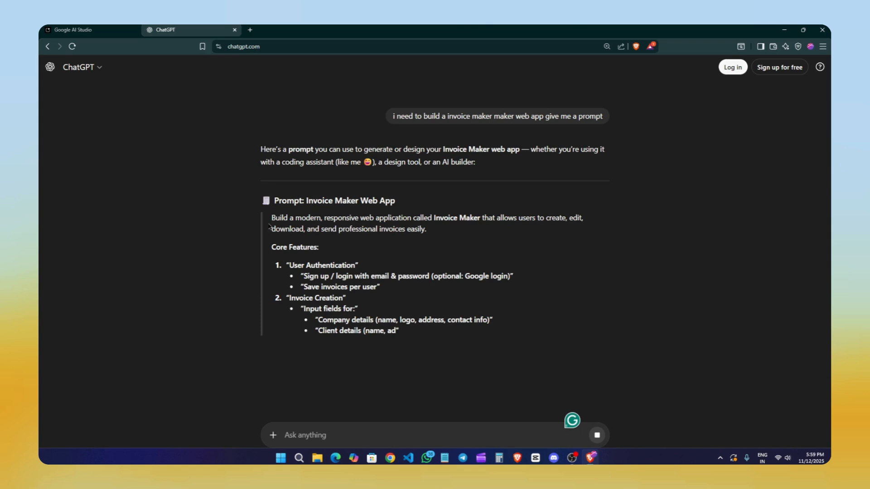
pyautogui.moveTo(269, 218); pyautogui.dragTo(407, 218)
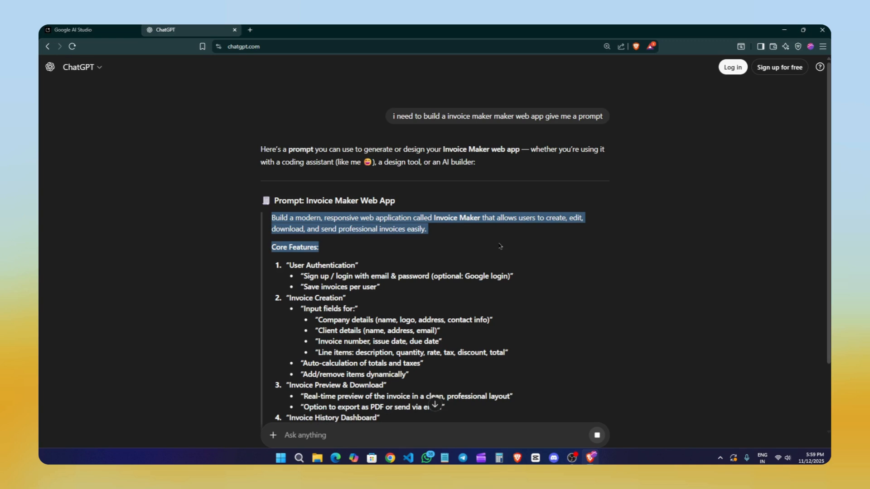
pyautogui.scroll(-3)
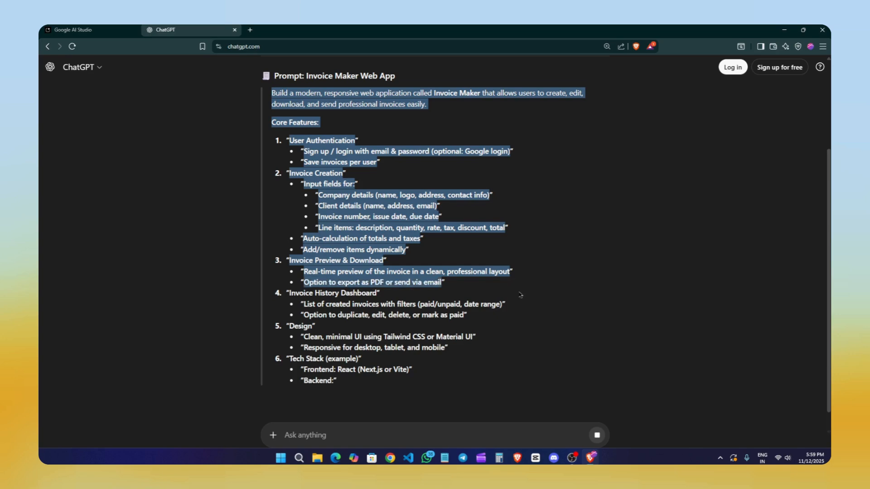
# Build the Invoice Maker app in AI Studio from the pasted prompt and view its code
pyautogui.click(89, 30)
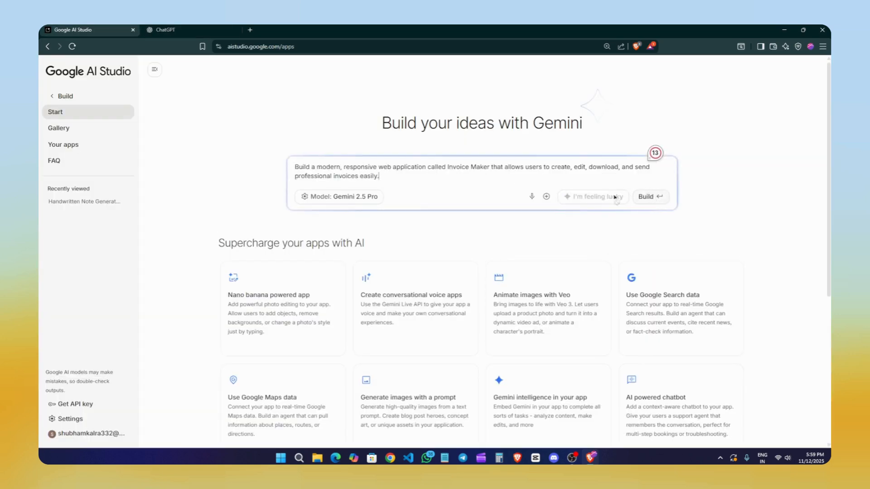
pyautogui.click(650, 197)
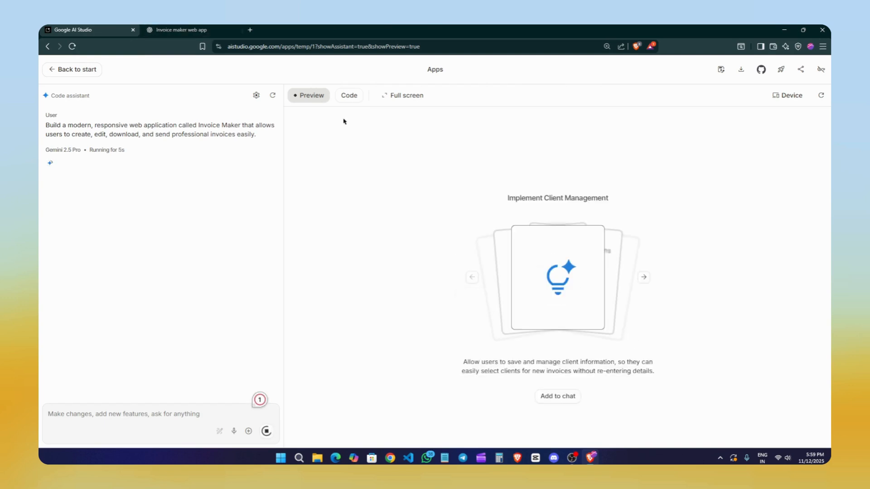
pyautogui.click(349, 94)
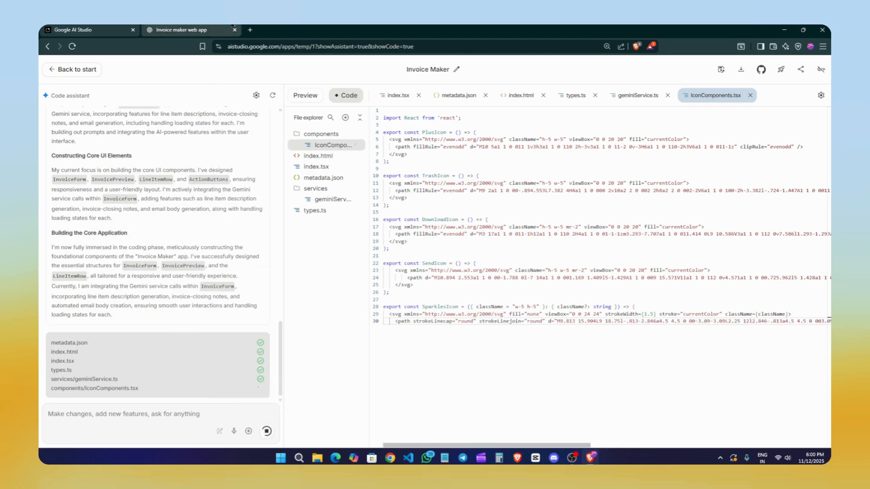
# Open freewaitlists.com in a new tab and browse its project showcase
pyautogui.click(254, 29)
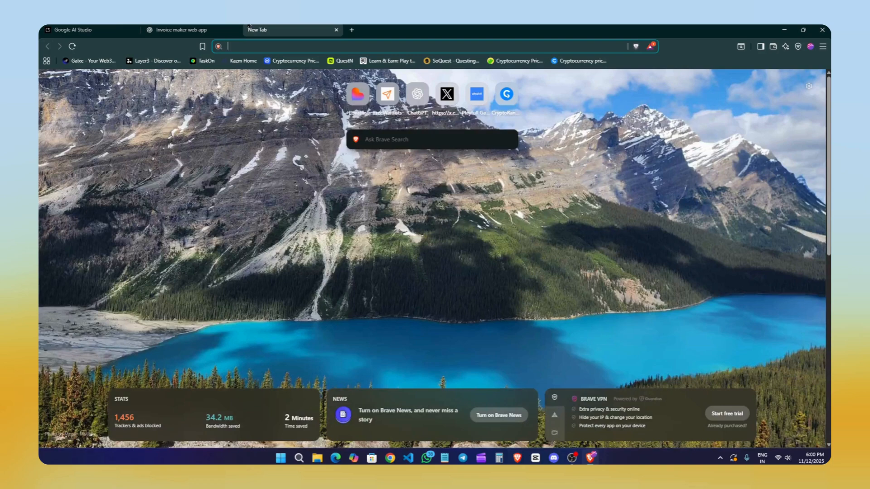
pyautogui.write('freewaitlists.com')
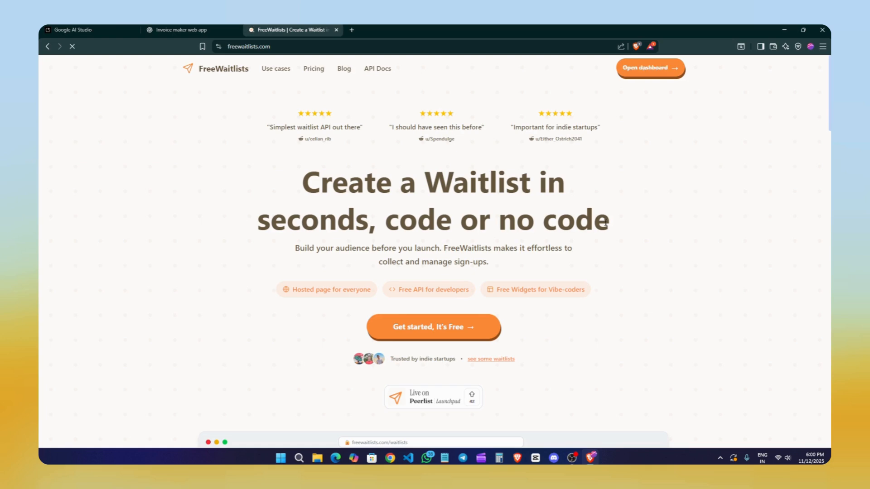
pyautogui.scroll(-3)
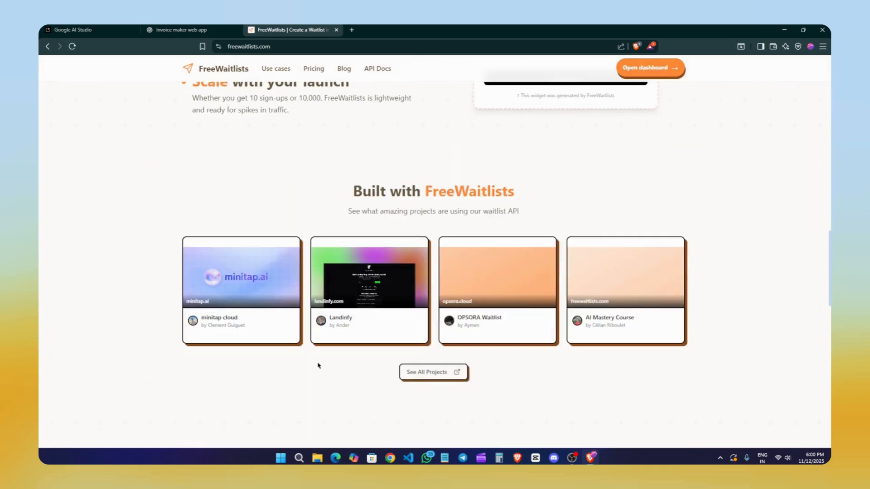
pyautogui.click(433, 371)
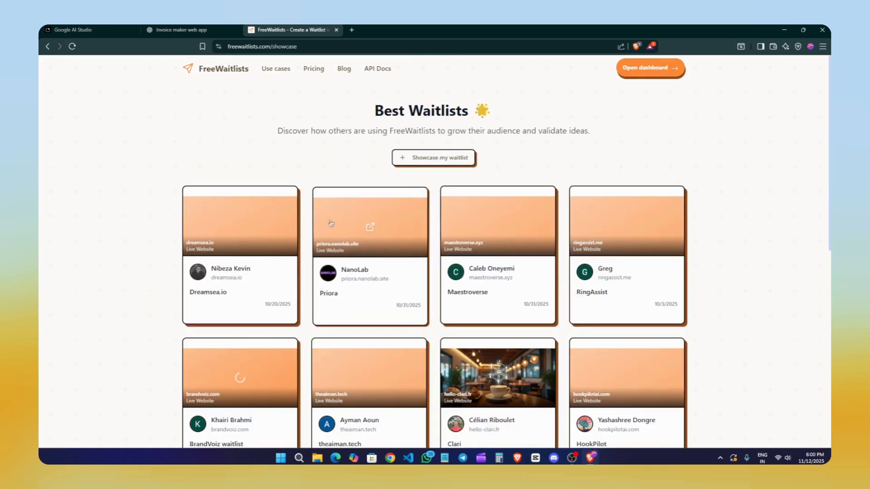
# View the Dreamsea.io and Priora example waitlists, then return to the FreeWaitlists homepage
pyautogui.click(370, 222)
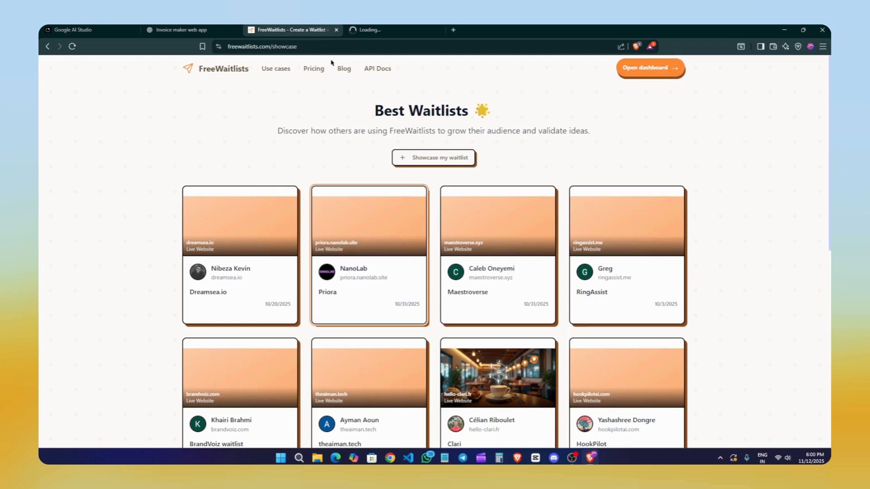
pyautogui.click(368, 255)
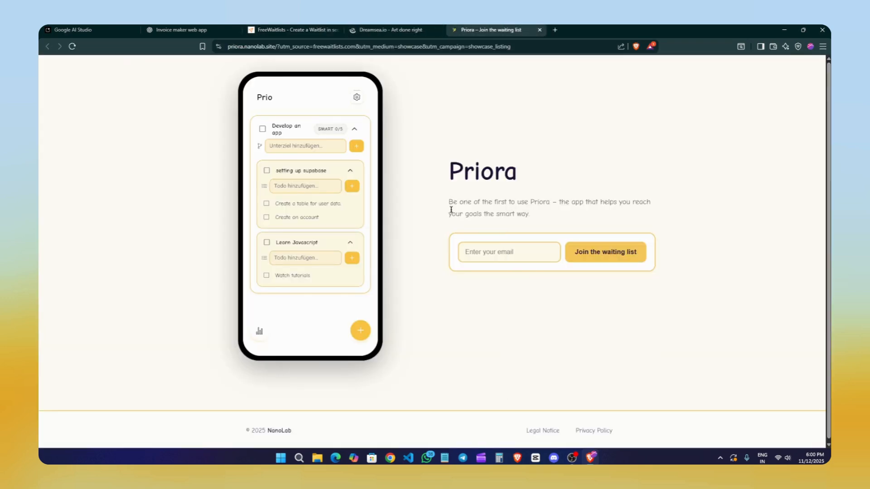
pyautogui.click(388, 30)
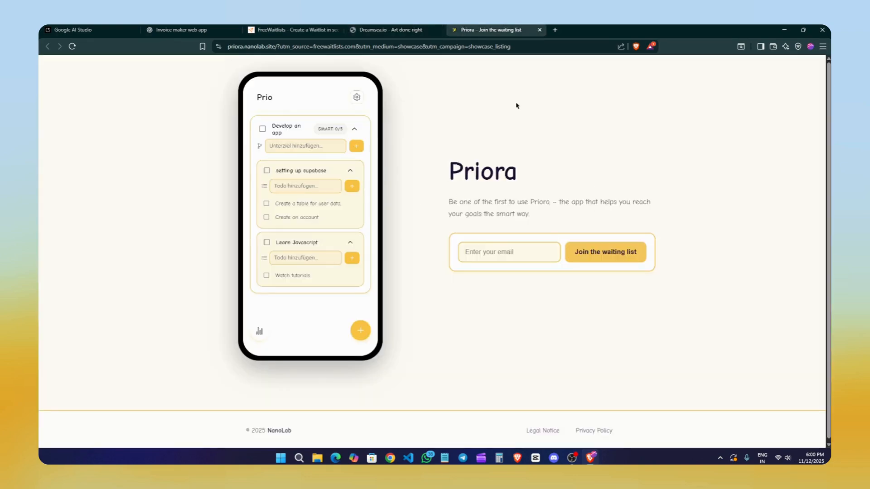
pyautogui.click(293, 30)
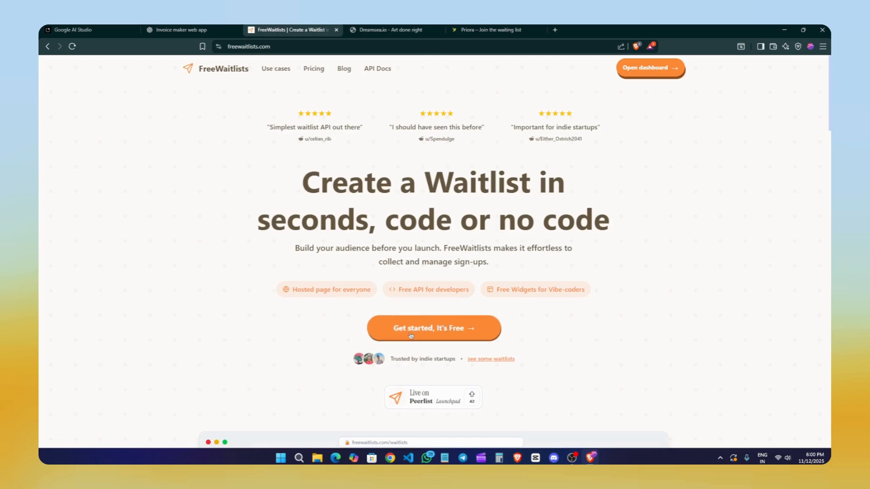
# Create a waitlist named 'invoice' and choose 'I already have a website' integration
pyautogui.click(433, 328)
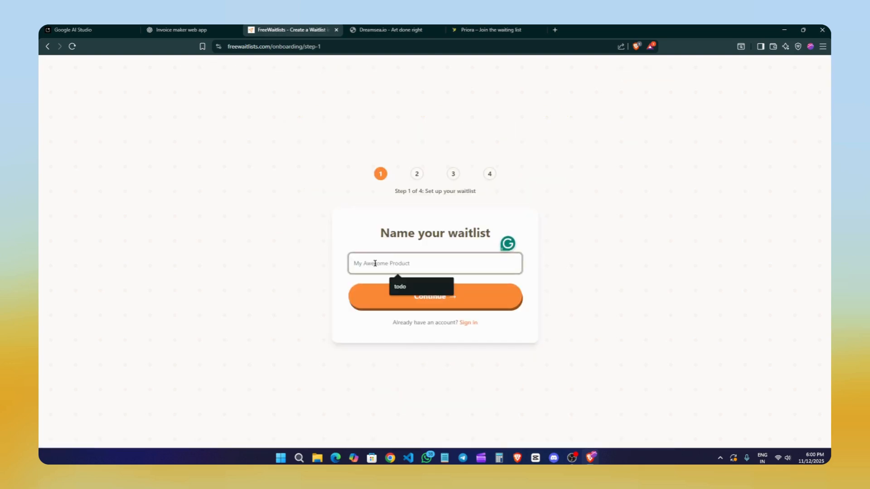
pyautogui.write('invoice')
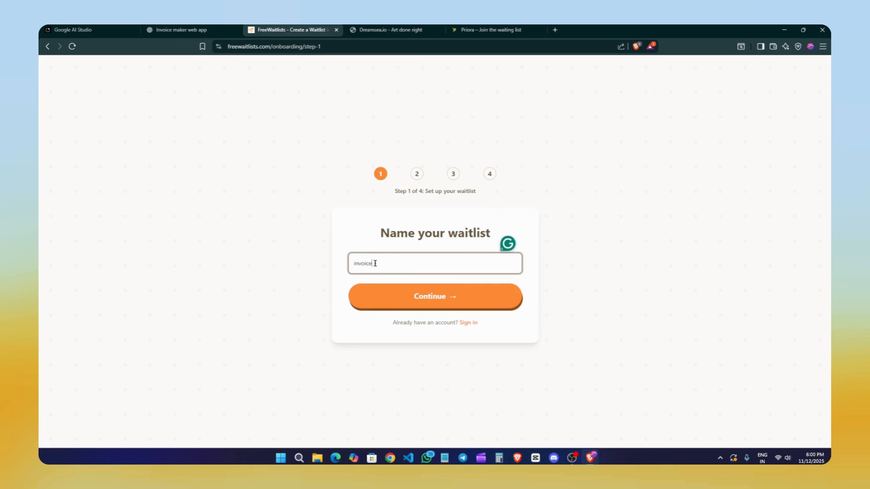
pyautogui.click(434, 296)
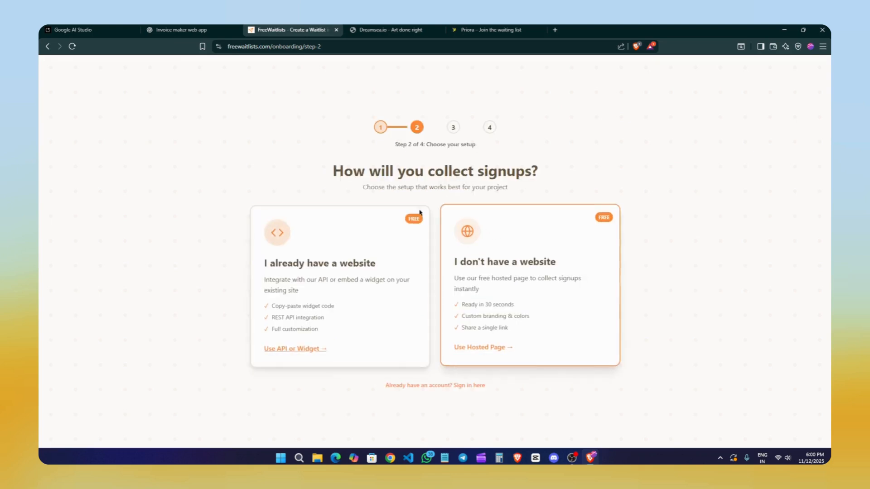
pyautogui.tripleClick(435, 170)
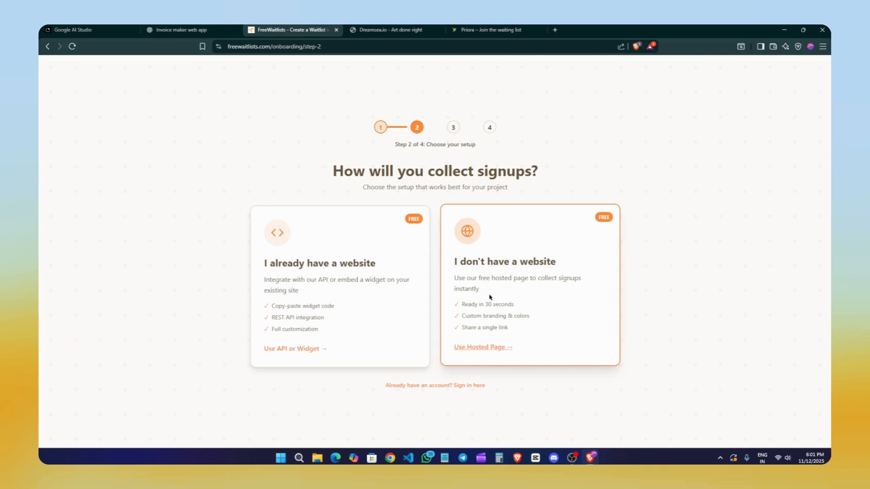
pyautogui.moveTo(499, 334)
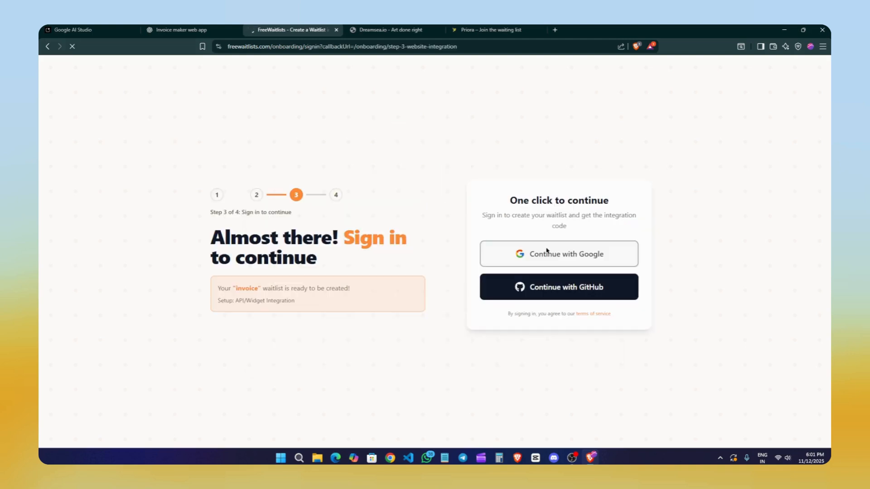
# Sign in with Google and show the waitlist's Add to site widget settings
pyautogui.click(558, 254)
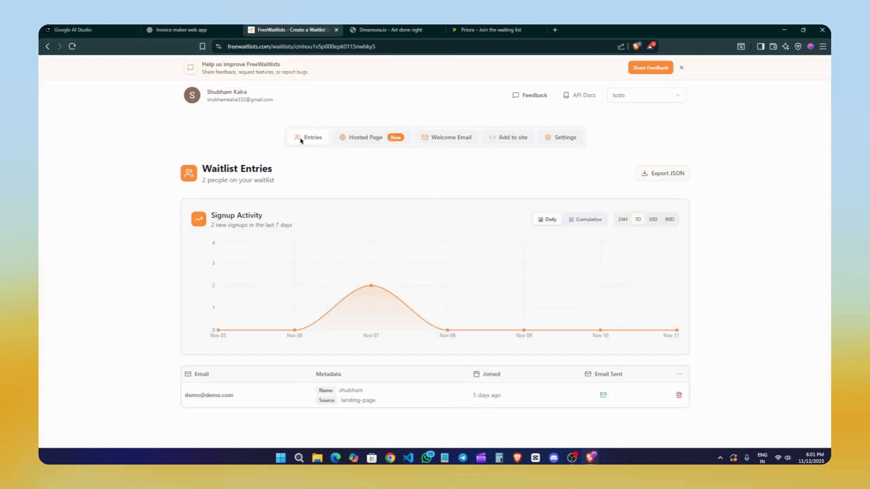
pyautogui.click(510, 137)
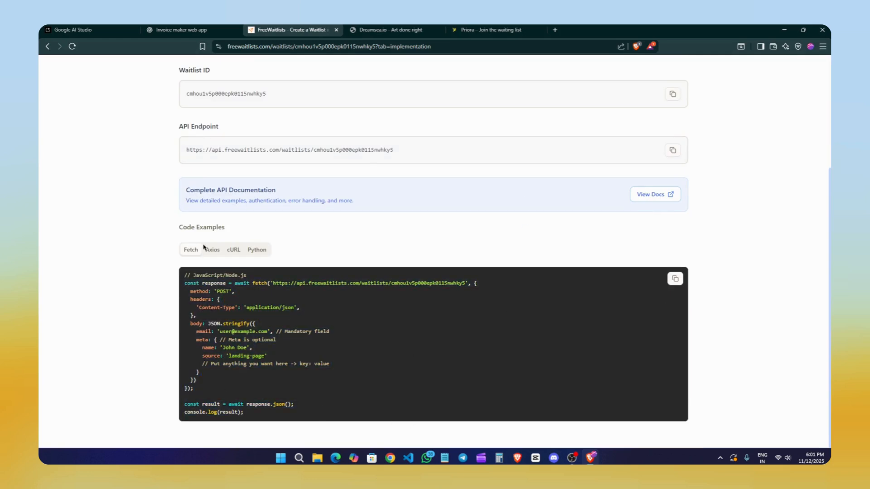
pyautogui.click(257, 249)
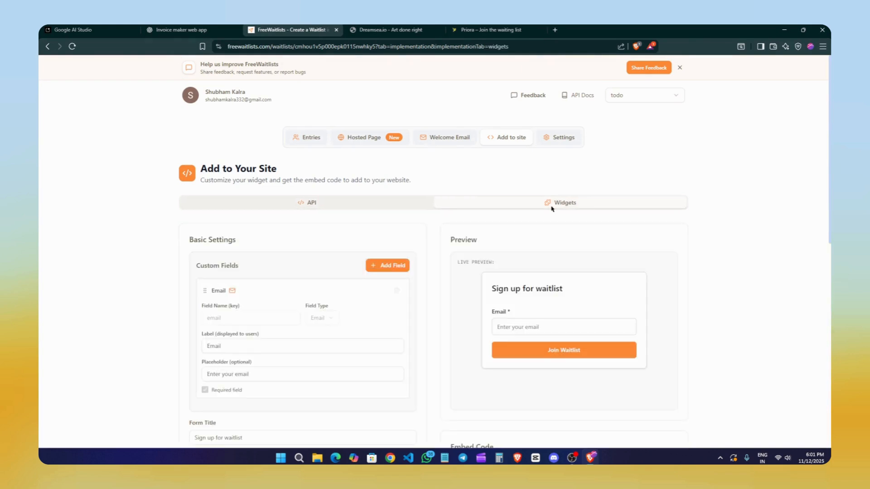
# Add another custom field to the signup widget under Custom Fields
pyautogui.scroll(-3)
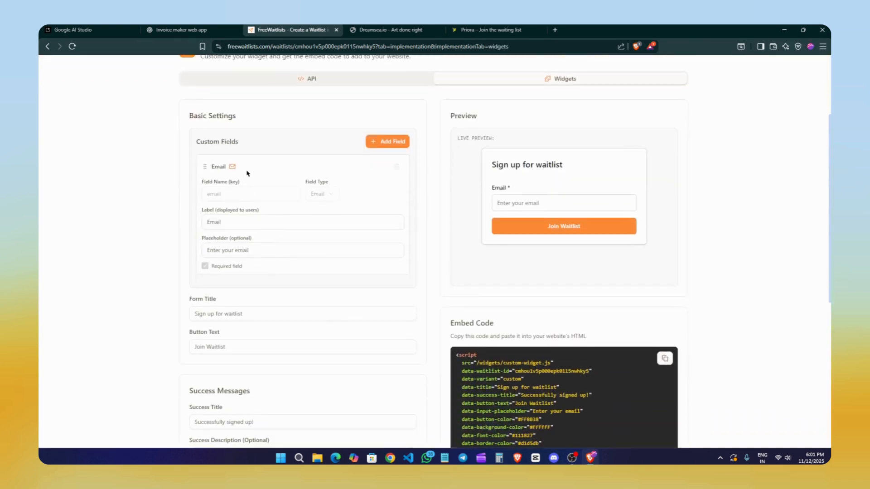
pyautogui.click(387, 141)
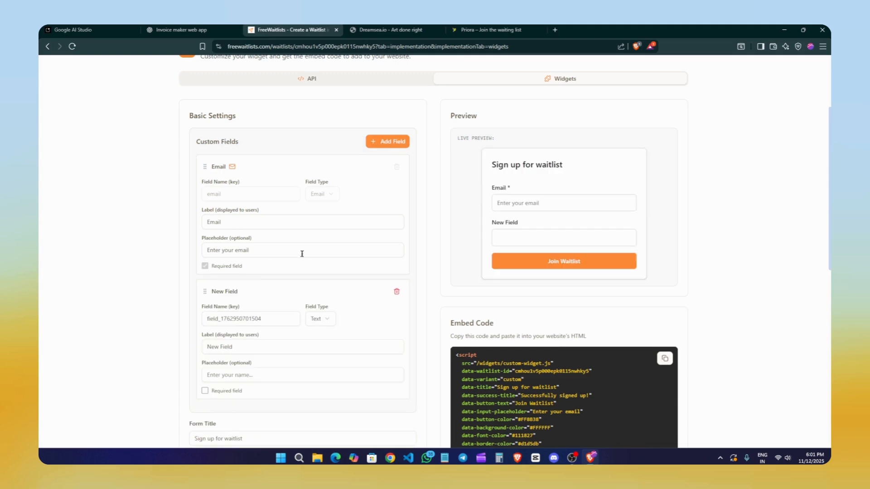
pyautogui.scroll(-3)
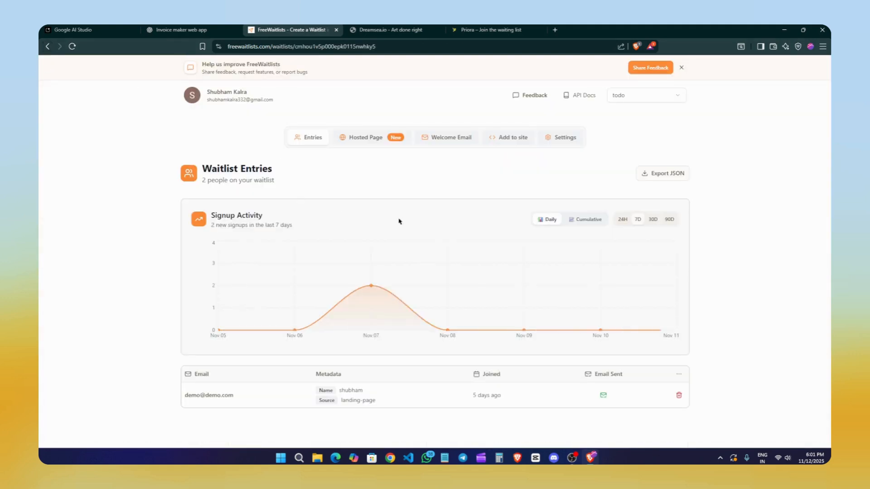
pyautogui.moveTo(495, 332)
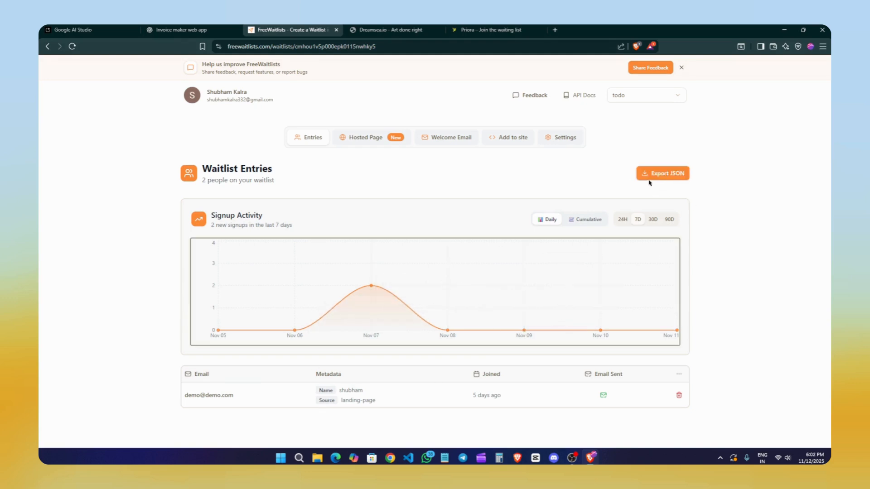
# Review the Welcome Email settings and open the Upgrade Plan options
pyautogui.click(451, 137)
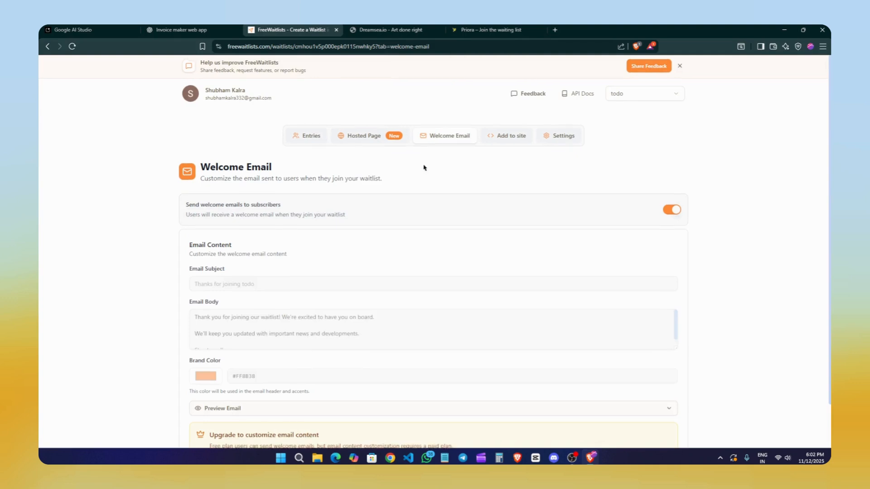
pyautogui.click(679, 65)
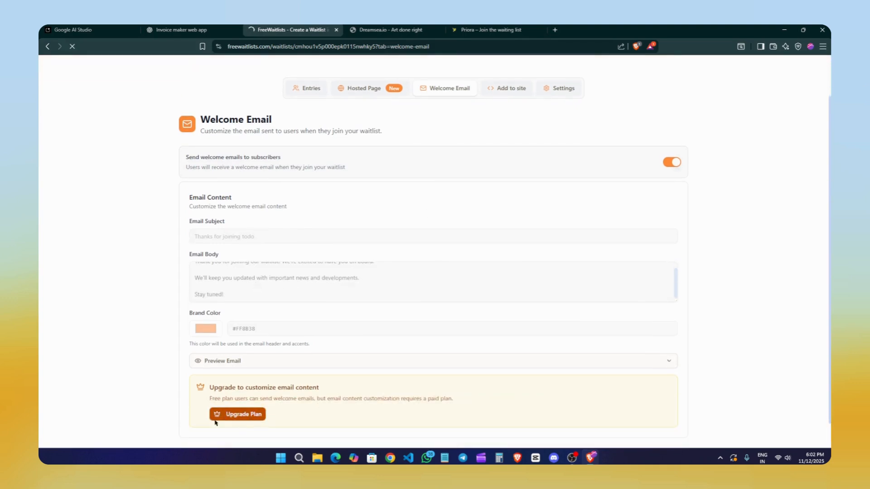
pyautogui.click(237, 413)
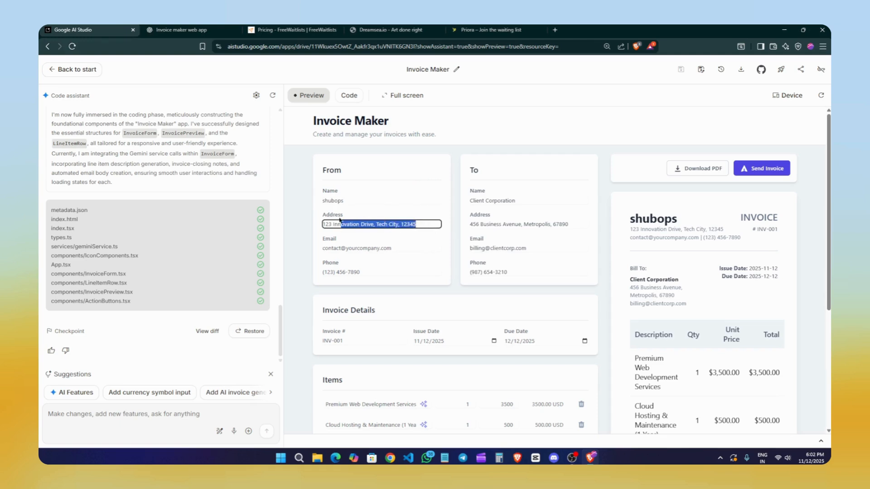
# Replace the Invoice Maker From Address with 'metaverse'
pyautogui.write('metaverse')
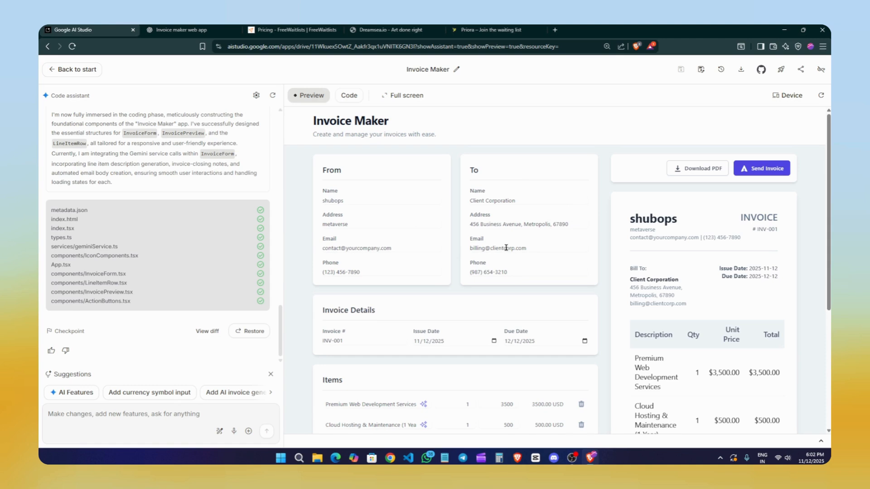
pyautogui.click(527, 272)
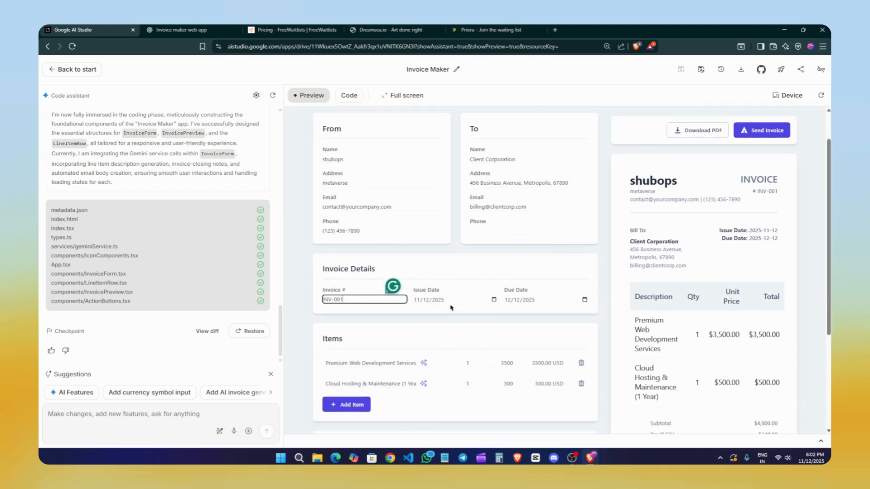
# Delete the Premium Web Development line item and add a blank new item
pyautogui.scroll(-3)
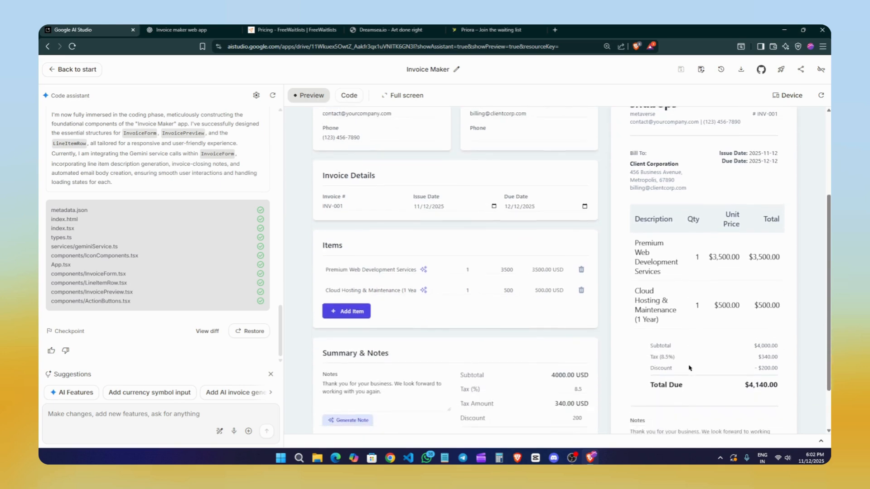
pyautogui.scroll(-3)
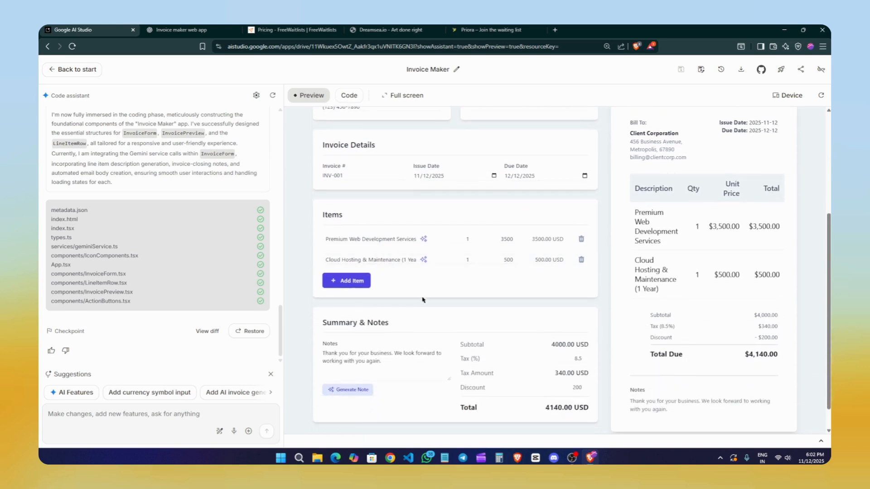
pyautogui.click(423, 239)
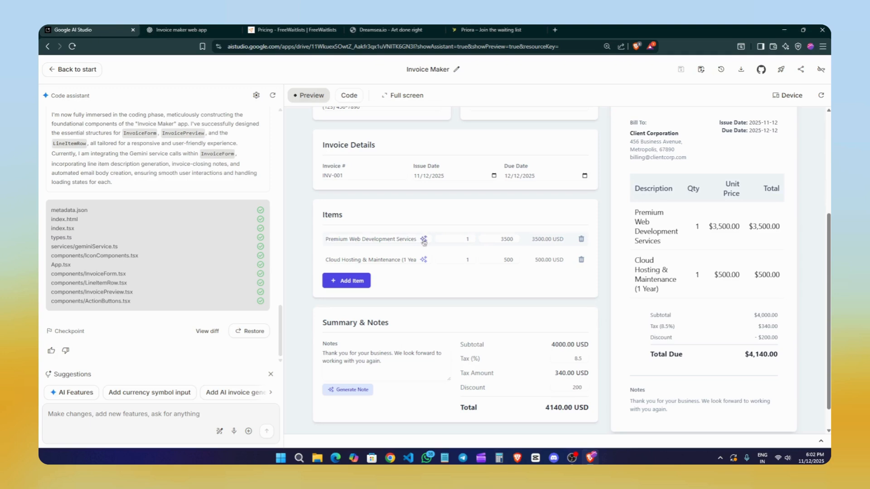
pyautogui.click(423, 239)
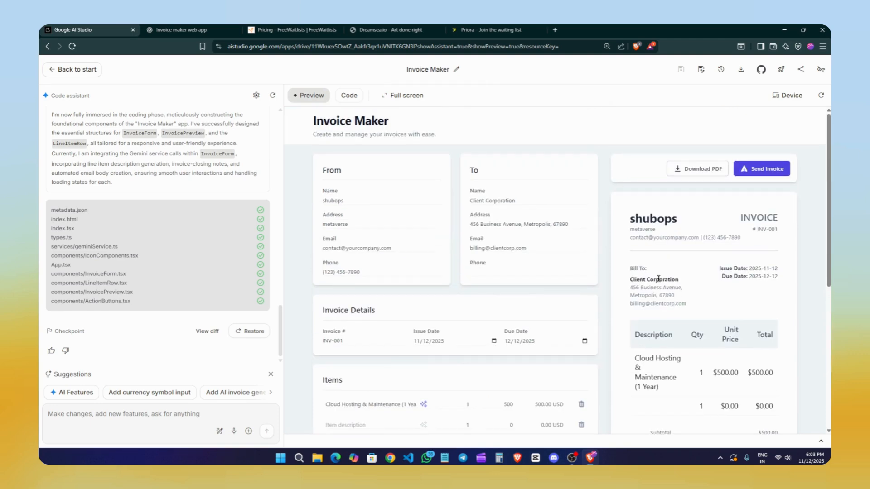
pyautogui.scroll(-3)
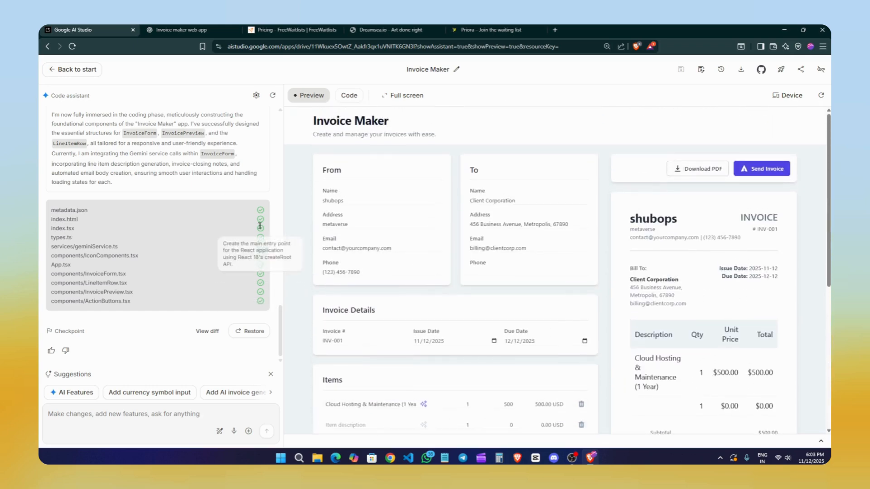
pyautogui.click(786, 94)
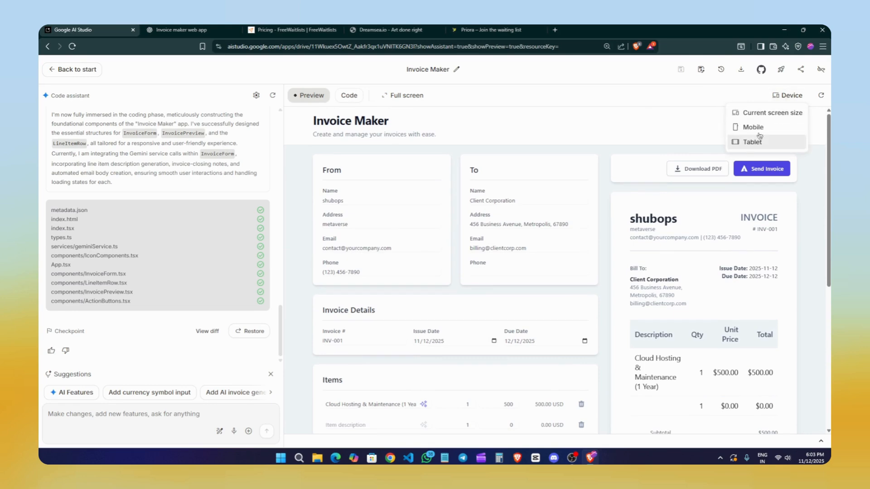
pyautogui.click(753, 127)
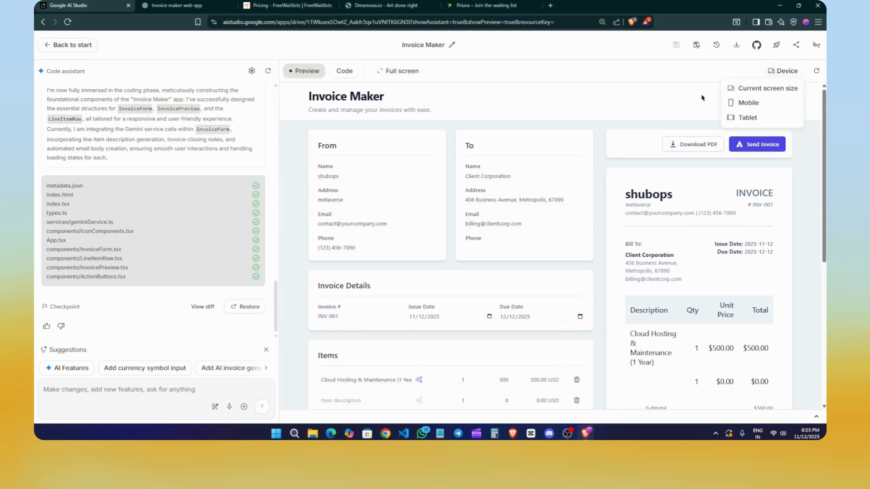
pyautogui.click(749, 103)
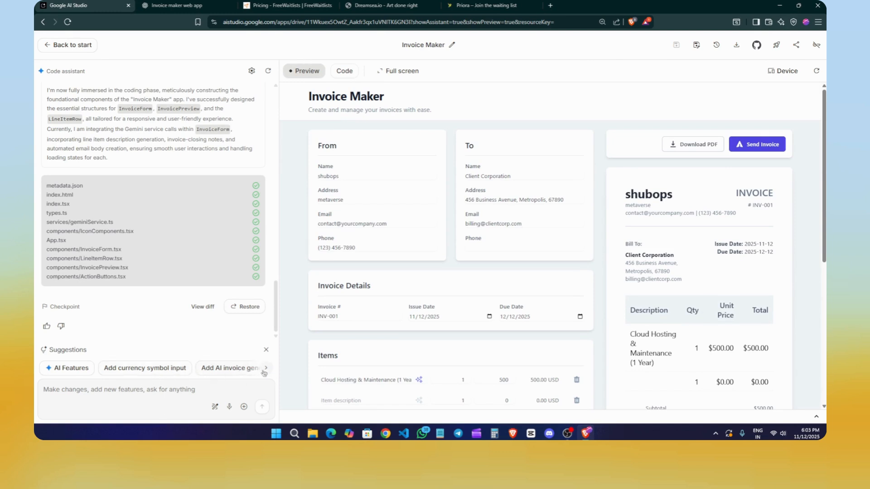
# Scroll the suggestion chips and request the 'Improve form layout' refactor from Gemini
pyautogui.click(265, 368)
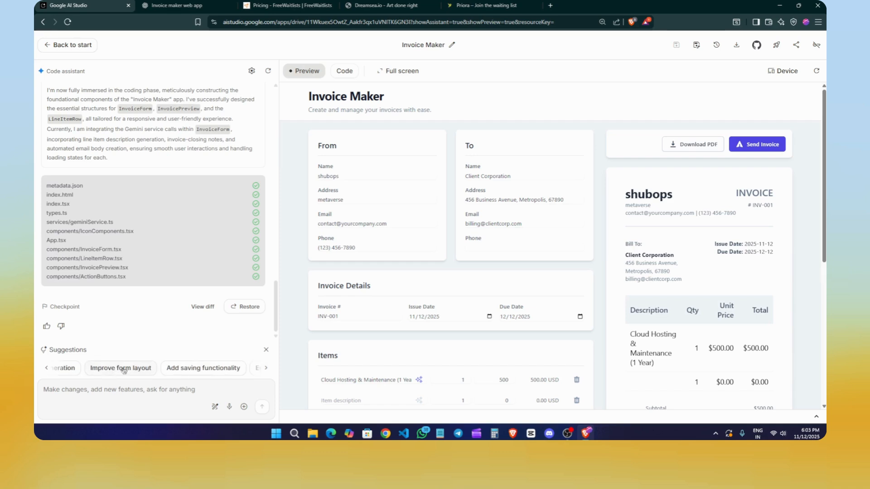
pyautogui.click(121, 368)
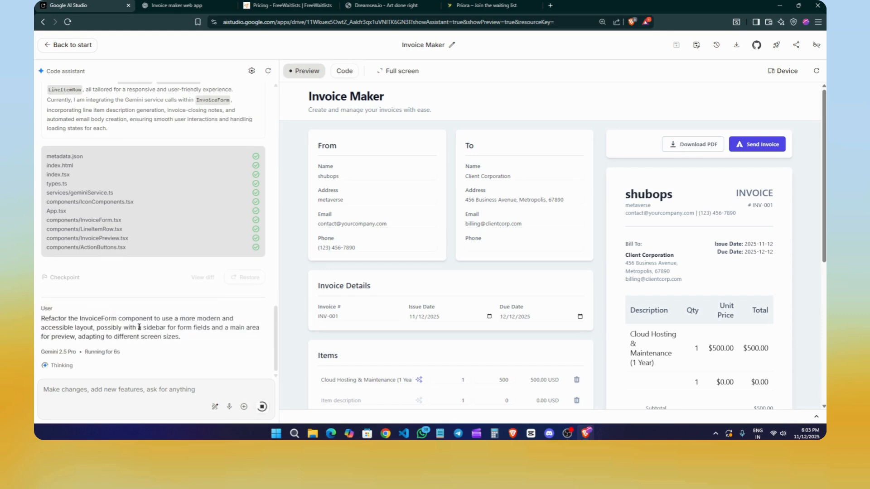
pyautogui.moveTo(241, 352)
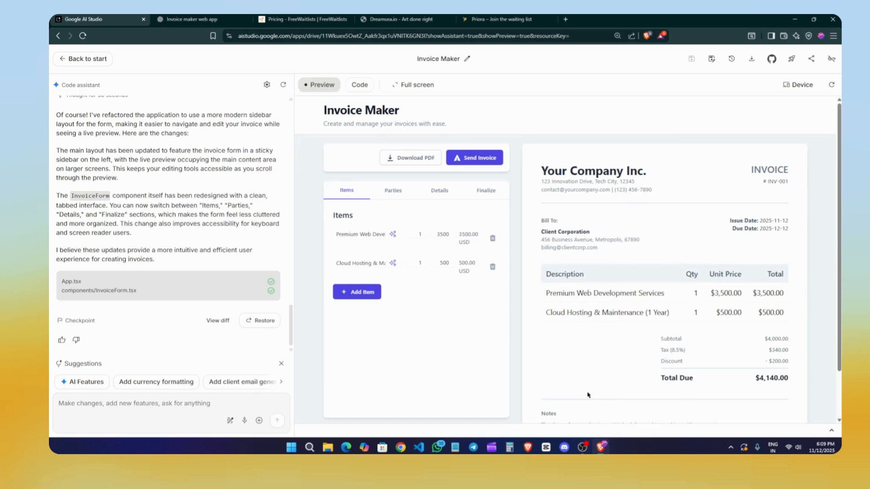
# Check the Details, Parties and Finalize tabs, scrolling through the Summary & Notes section
pyautogui.click(439, 191)
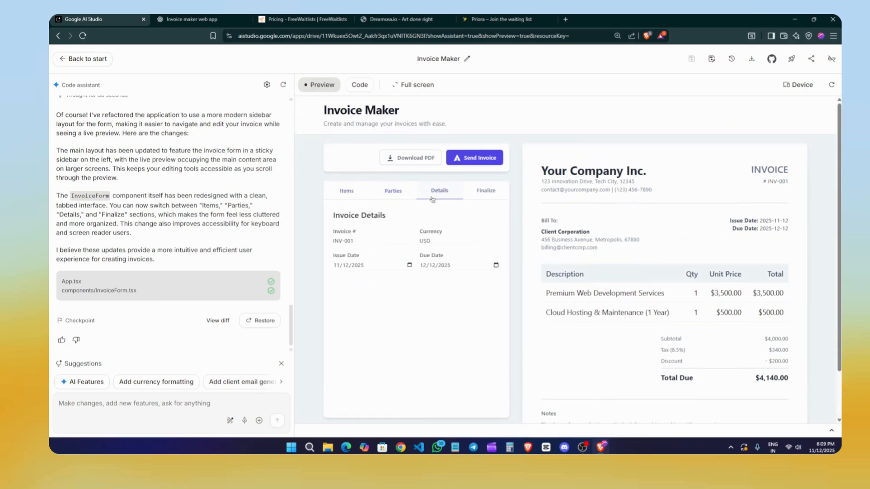
pyautogui.click(393, 190)
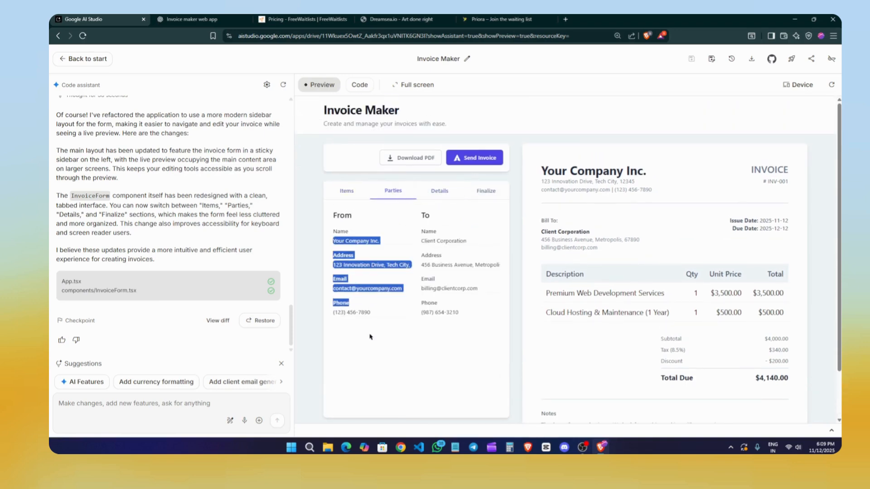
pyautogui.click(439, 190)
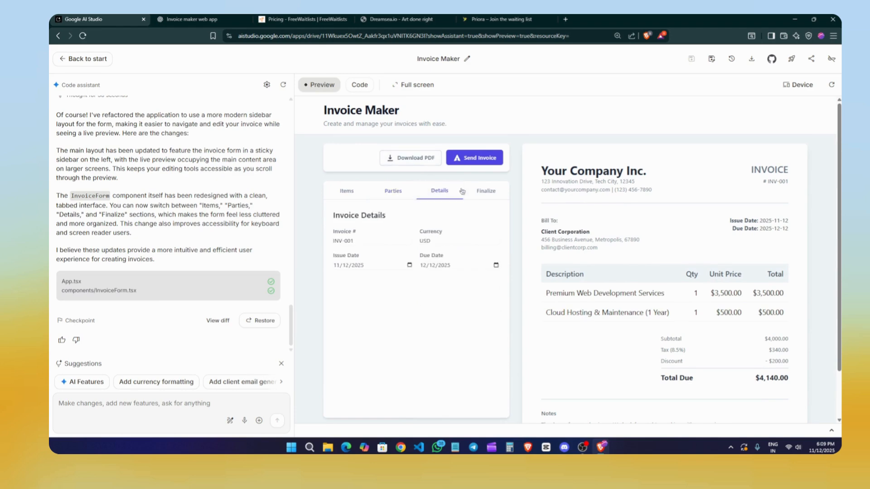
pyautogui.click(485, 191)
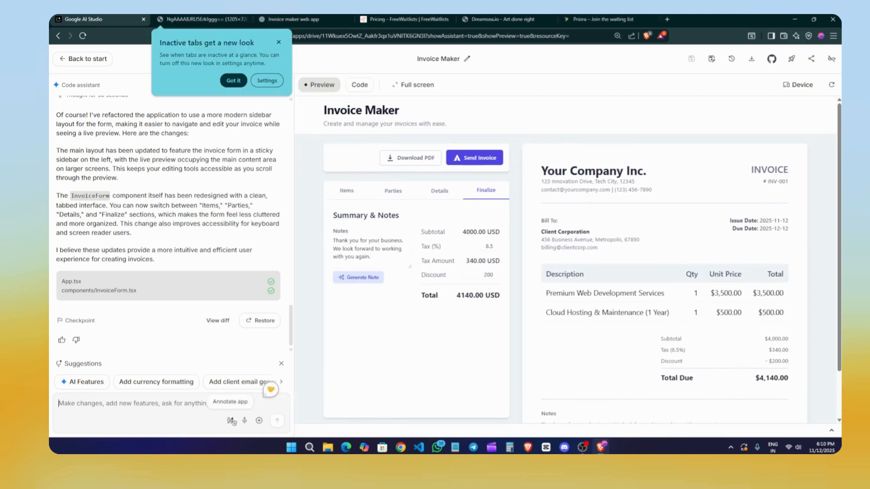
pyautogui.scroll(-3)
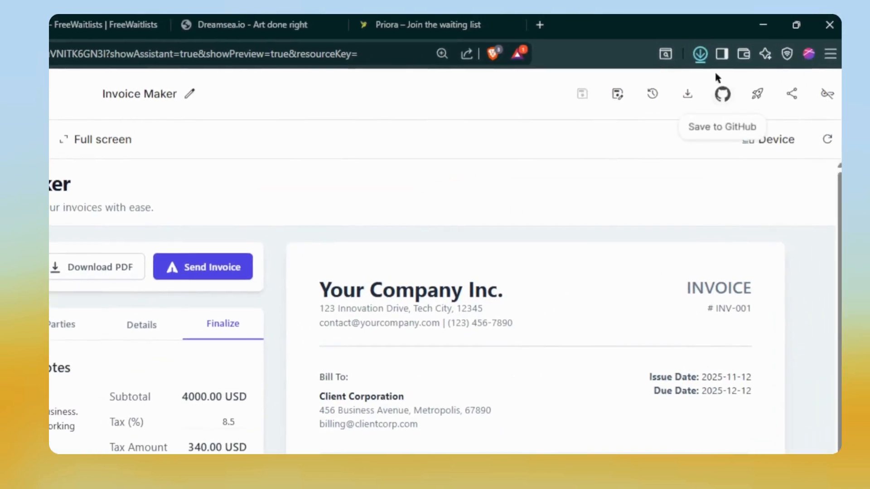
# Open the Save to GitHub panel from the top toolbar
pyautogui.click(699, 54)
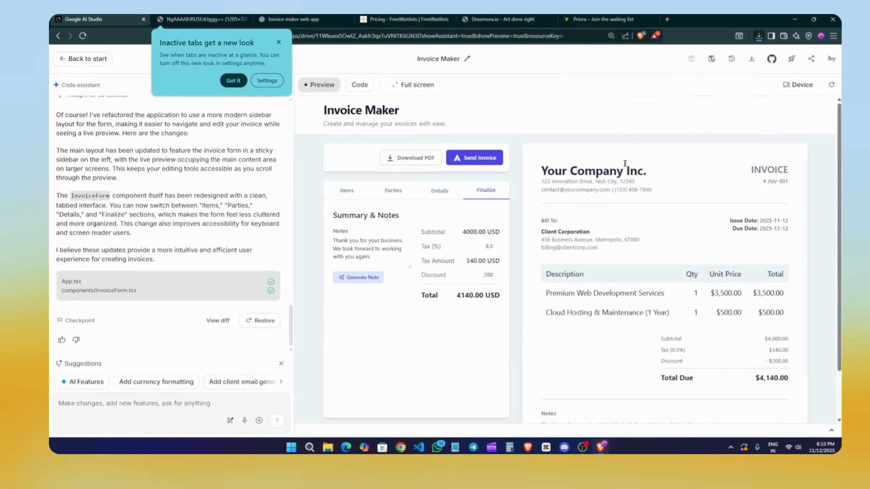
pyautogui.moveTo(732, 59)
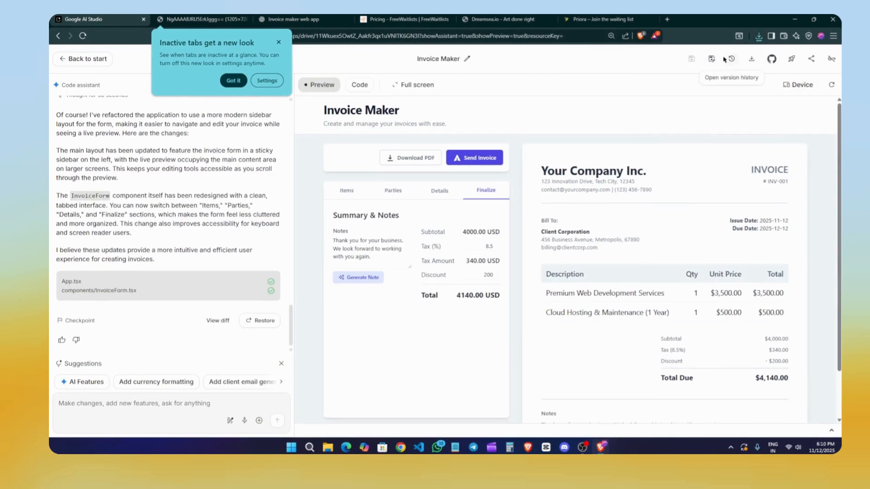
pyautogui.moveTo(711, 59)
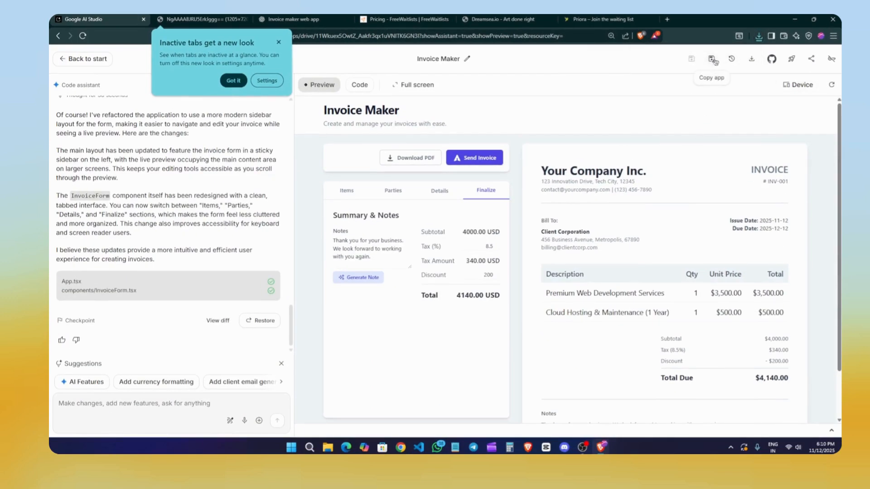
pyautogui.click(771, 59)
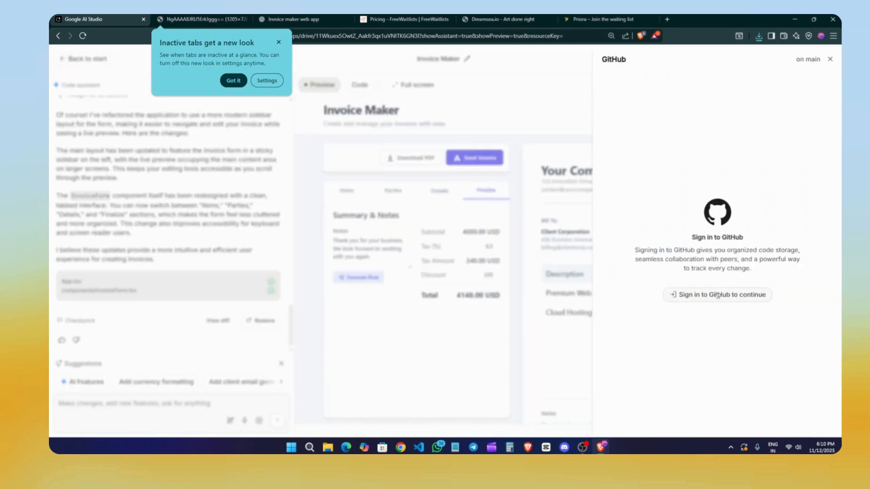
# Start the GitHub sign-in, then dismiss the login popup without signing in
pyautogui.click(717, 294)
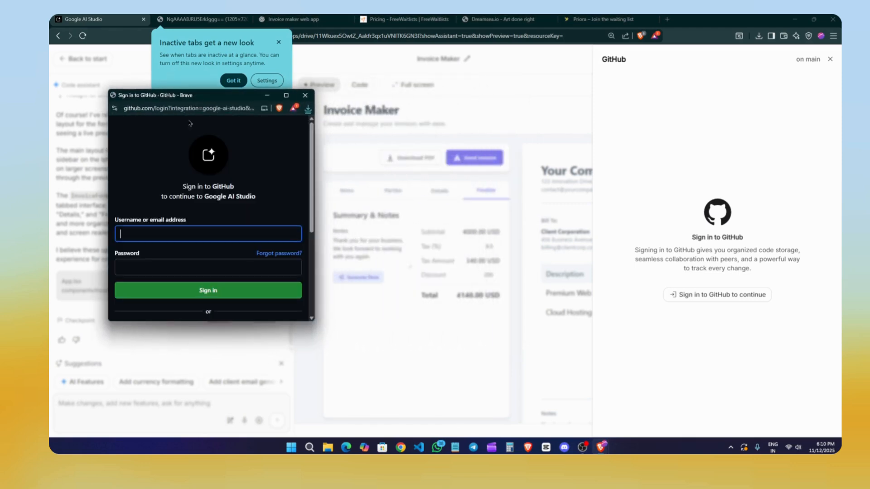
pyautogui.click(305, 94)
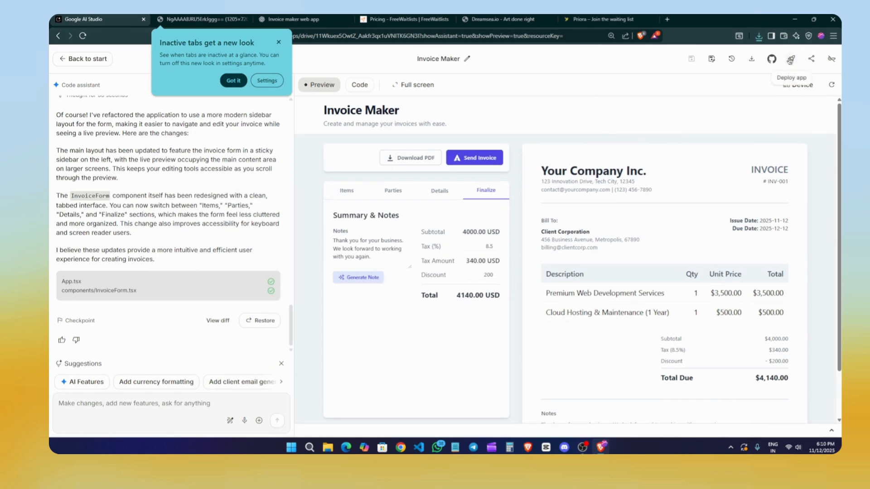
# Review Invoice Maker's advanced share permissions, then bring up the Deploy on Google Cloud dialog
pyautogui.click(810, 59)
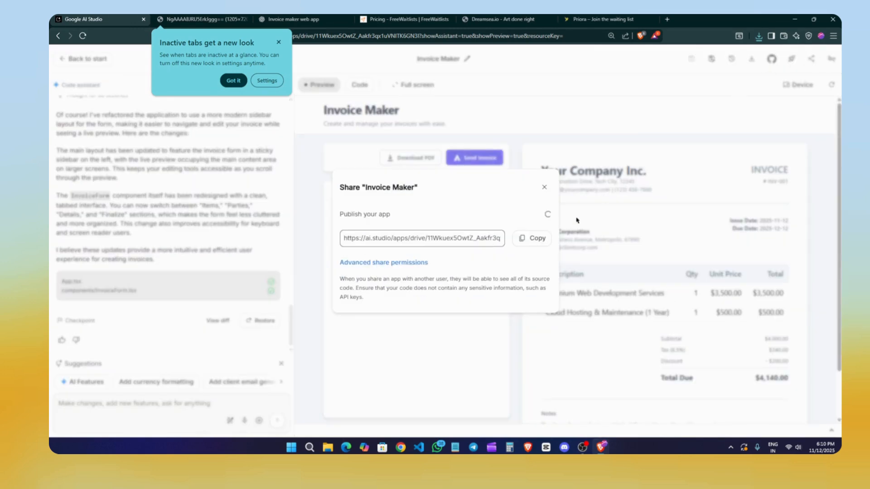
pyautogui.click(531, 238)
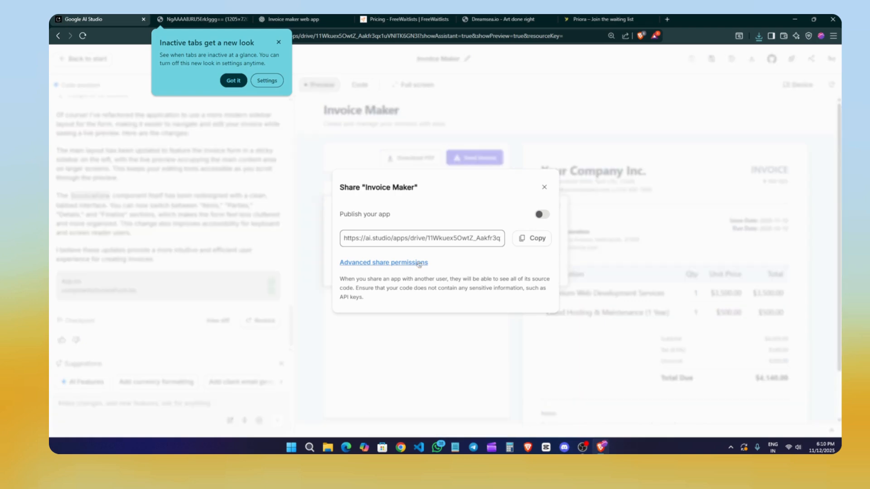
pyautogui.moveTo(554, 244)
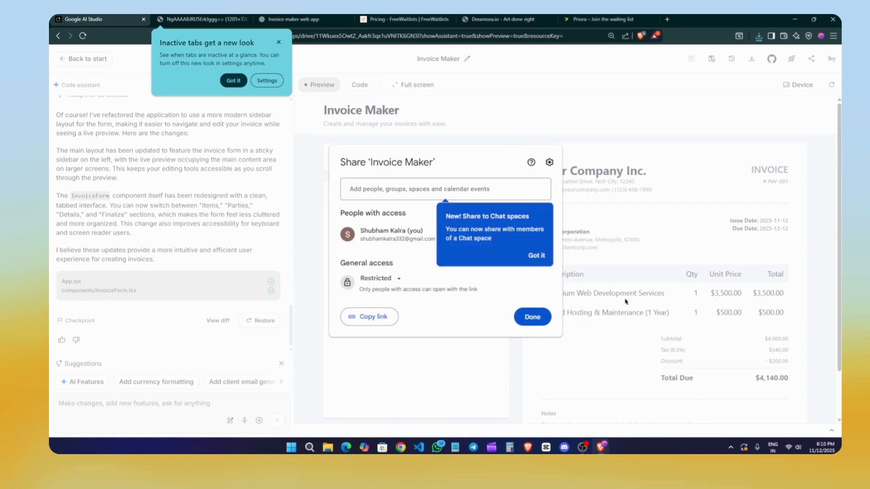
pyautogui.click(531, 316)
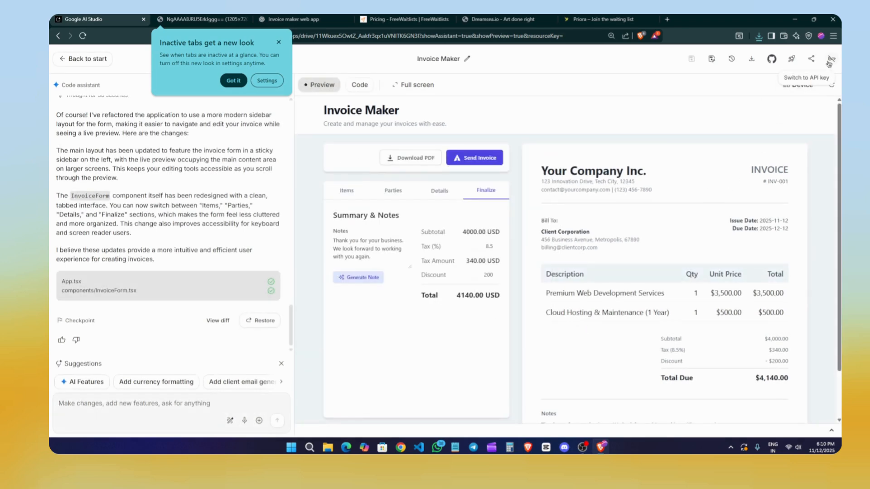
pyautogui.moveTo(751, 59)
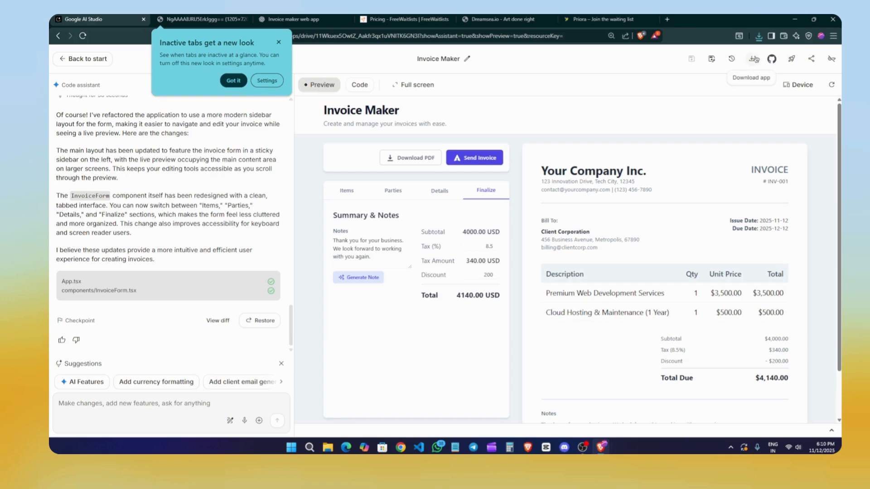
pyautogui.click(754, 58)
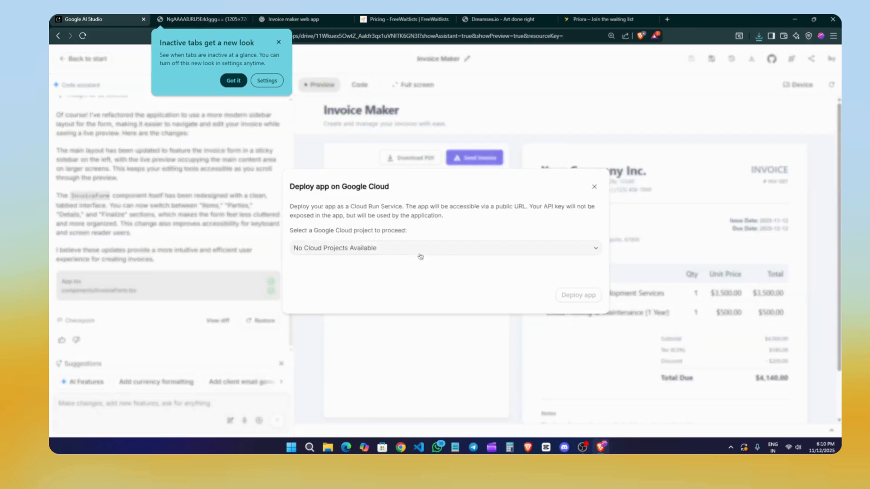
# Create a new Google Cloud project named 'invoice' for the deployment
pyautogui.click(444, 248)
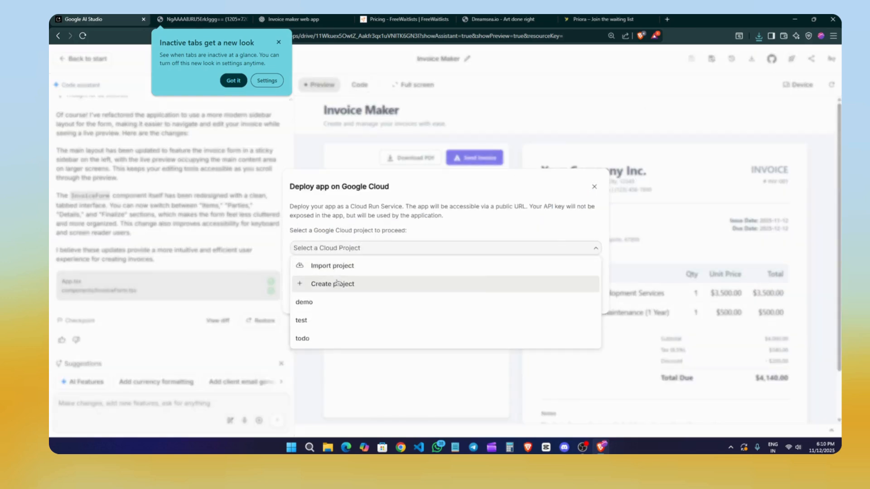
pyautogui.click(332, 284)
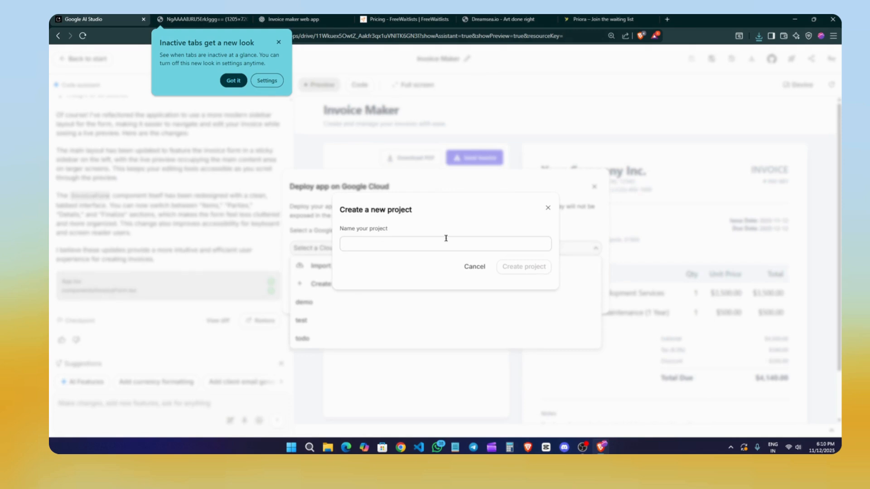
pyautogui.write('invoice')
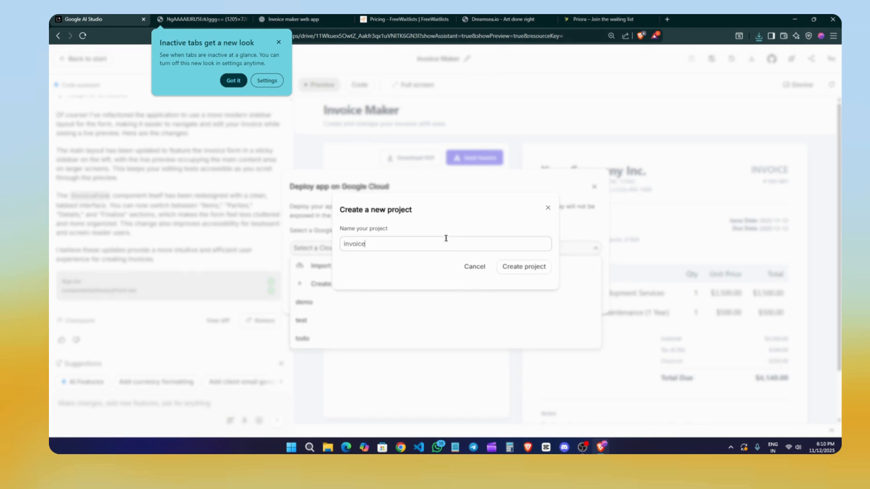
pyautogui.click(522, 266)
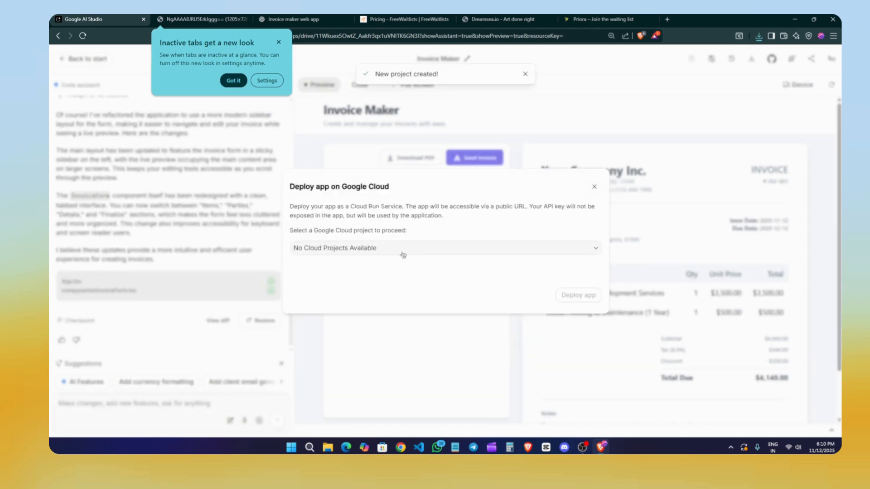
pyautogui.click(444, 248)
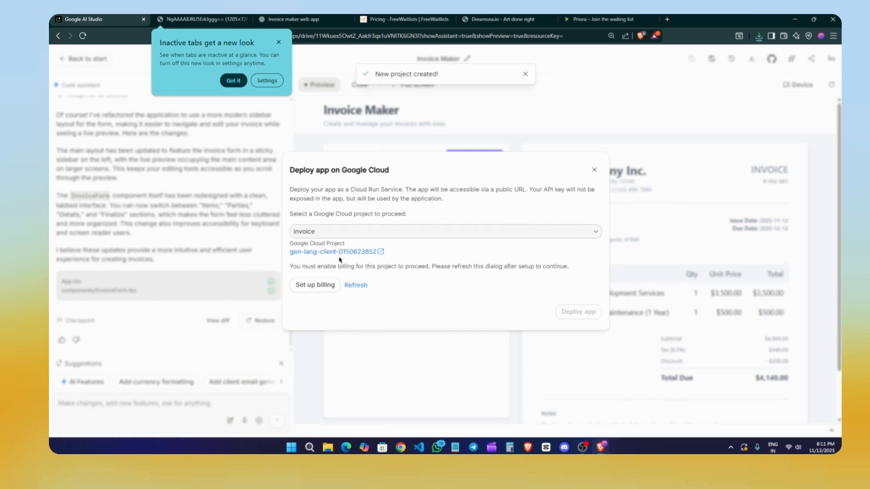
# Begin billing setup for the invoice project in a new tab, then close the deploy dialog
pyautogui.click(314, 285)
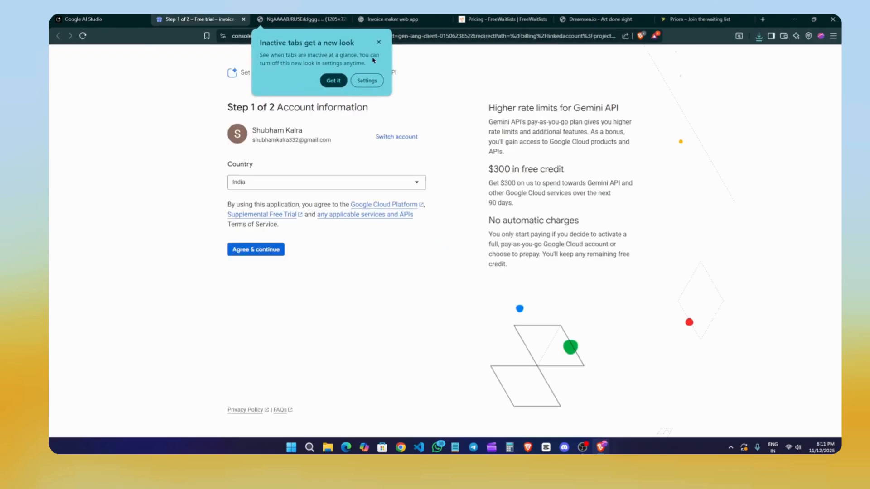
pyautogui.click(84, 19)
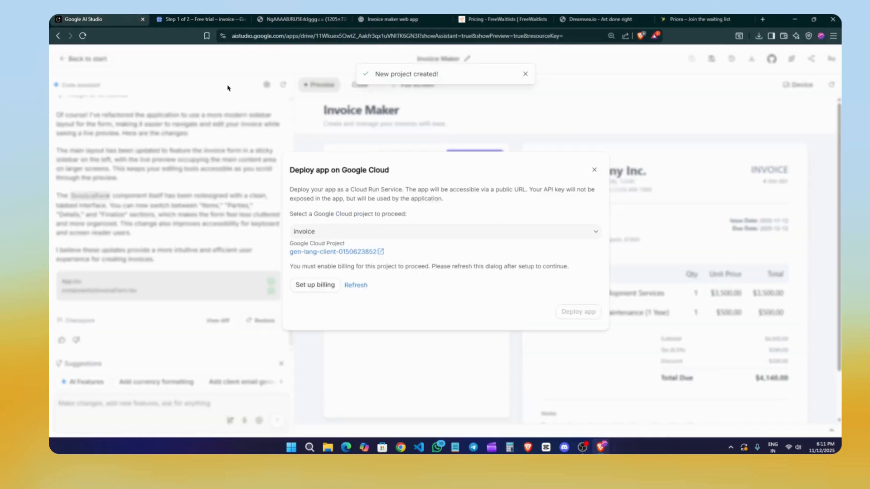
pyautogui.click(594, 170)
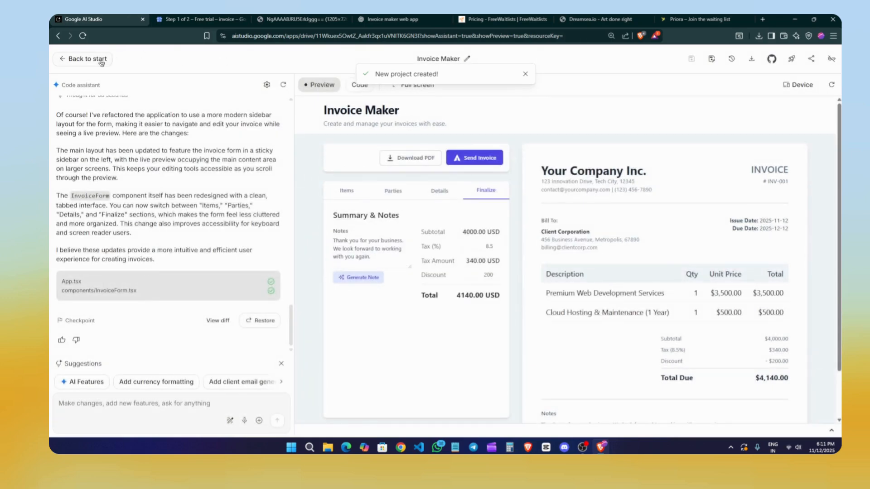
pyautogui.click(82, 59)
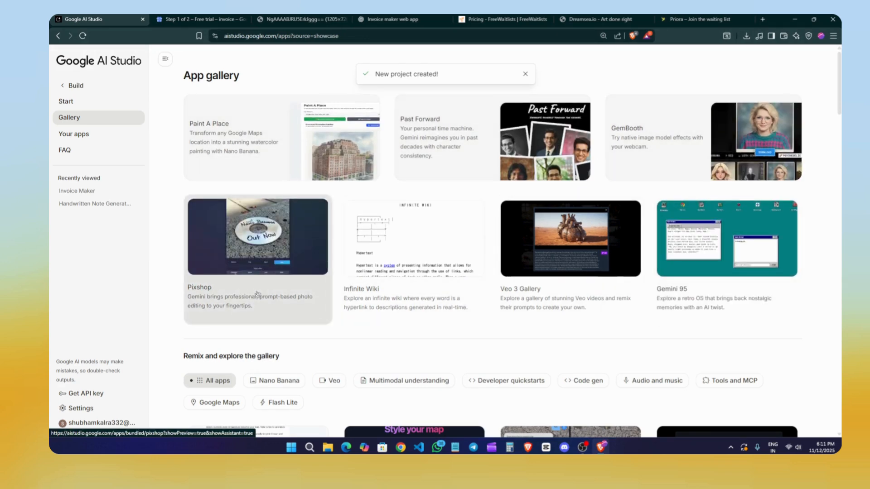
# Scroll through the example apps gallery, then open Your apps
pyautogui.scroll(-3)
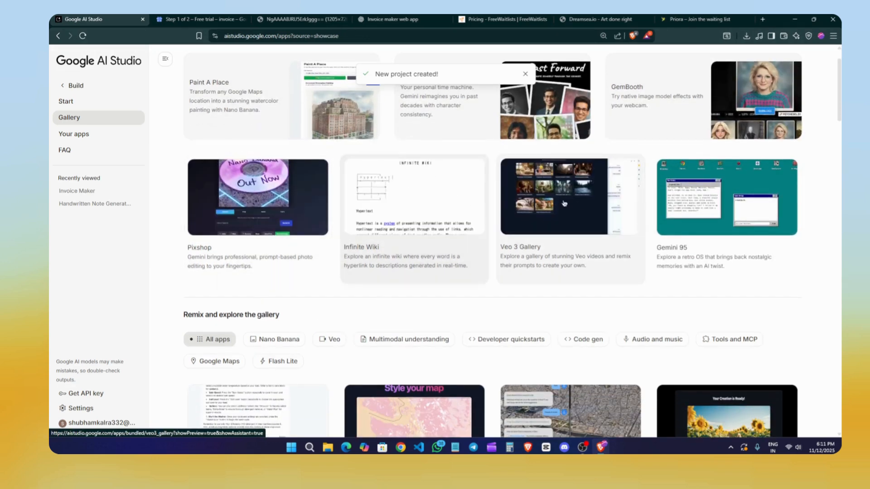
pyautogui.scroll(-3)
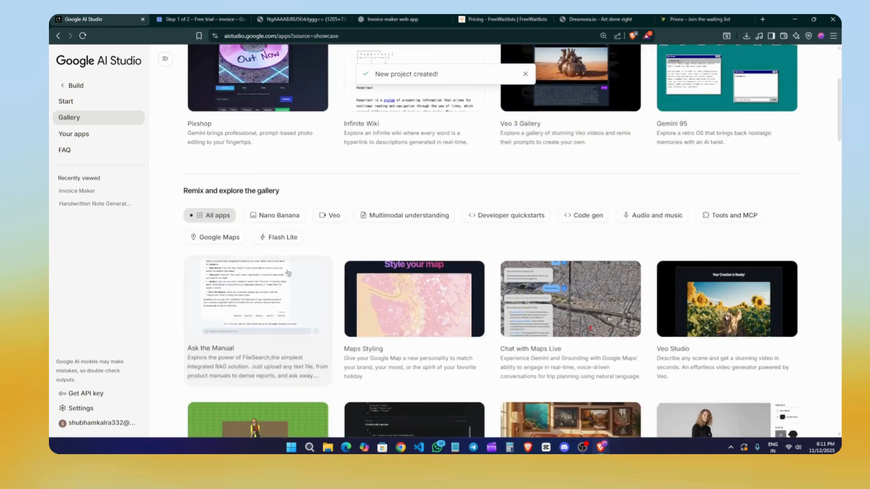
pyautogui.scroll(-3)
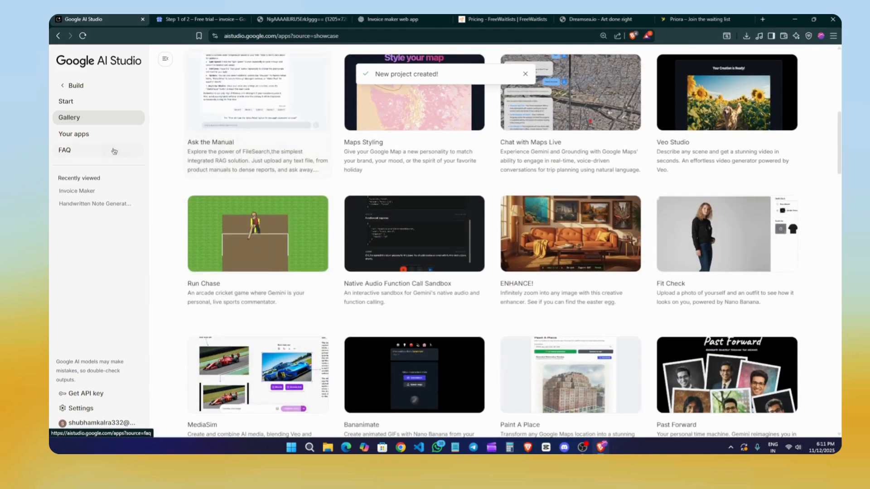
pyautogui.click(73, 134)
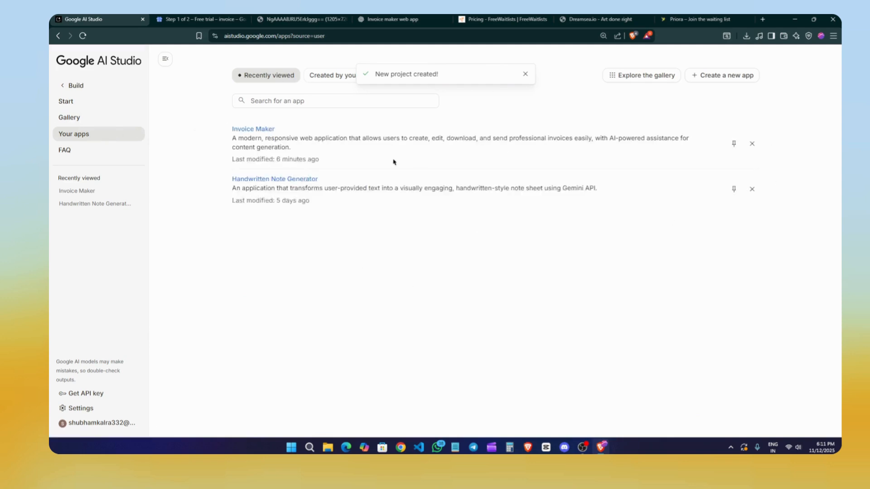
# Look over Your apps and scroll through the Start page's starter ideas
pyautogui.doubleClick(252, 129)
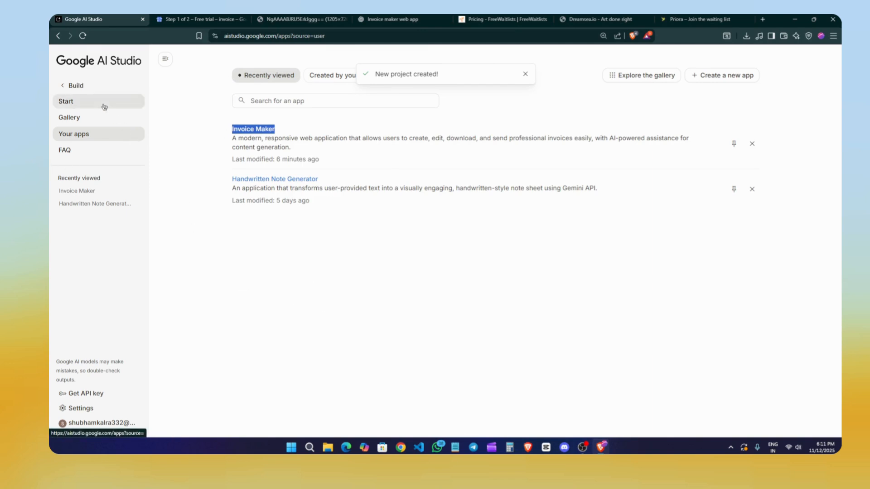
pyautogui.click(65, 101)
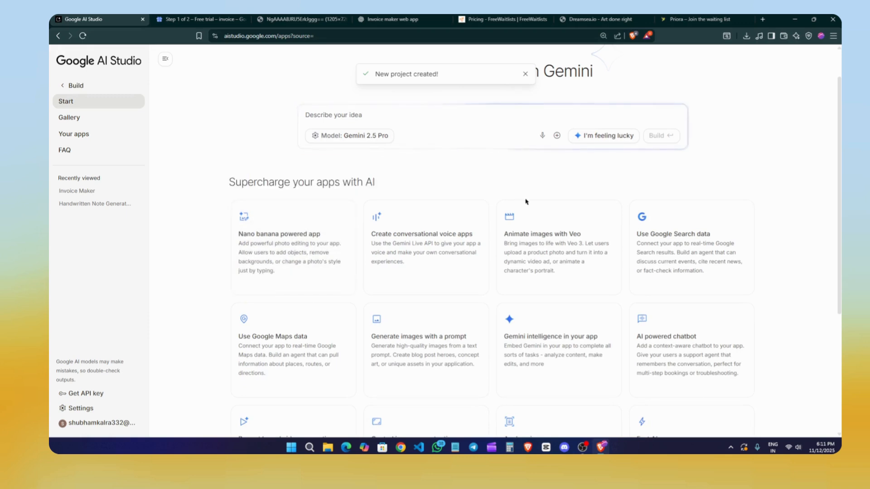
pyautogui.scroll(-3)
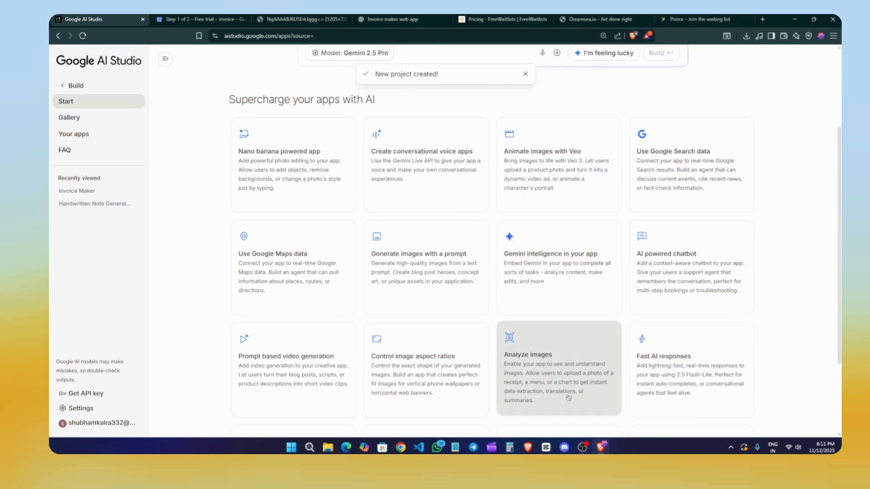
pyautogui.scroll(-3)
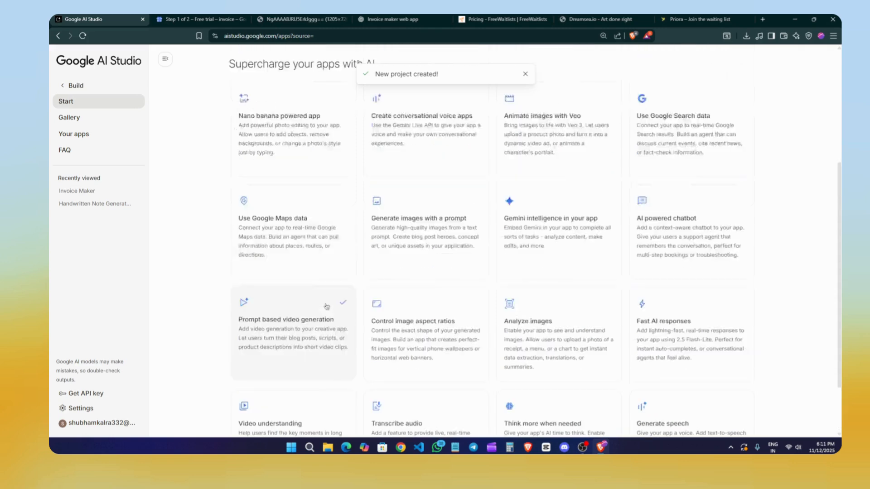
# Add the Prompt based video generation idea and bring up the API Keys page
pyautogui.click(286, 319)
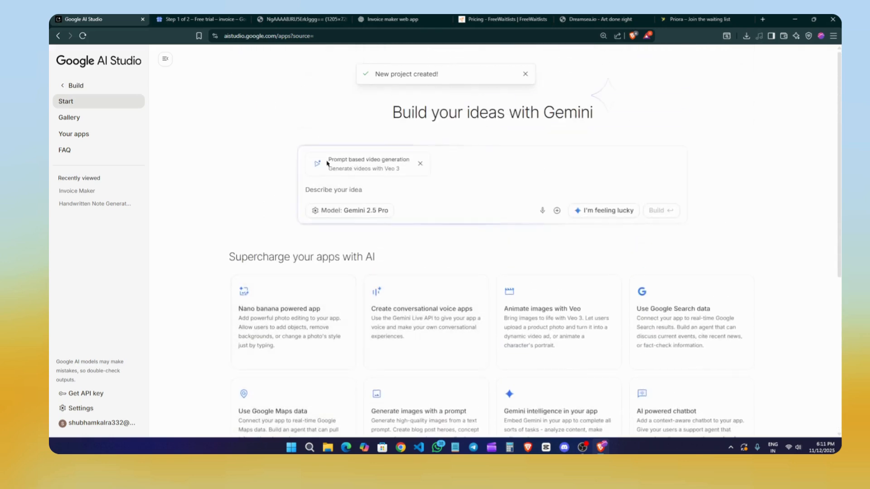
pyautogui.scroll(-3)
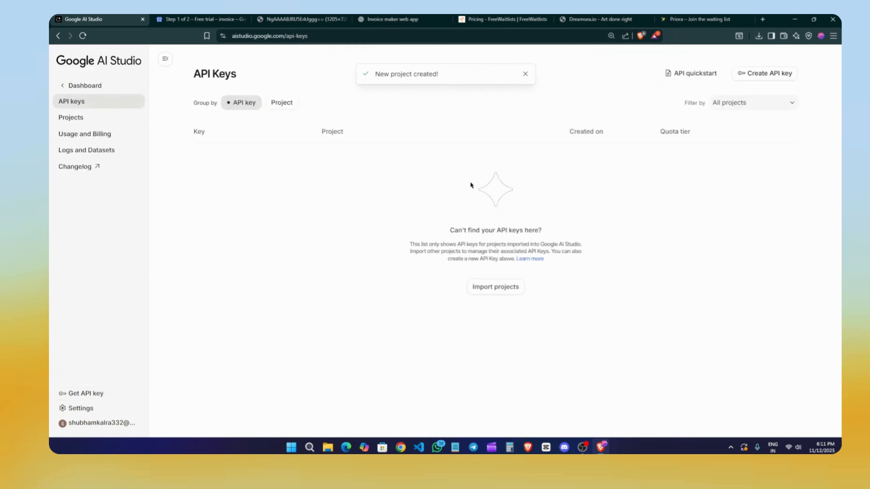
pyautogui.click(764, 73)
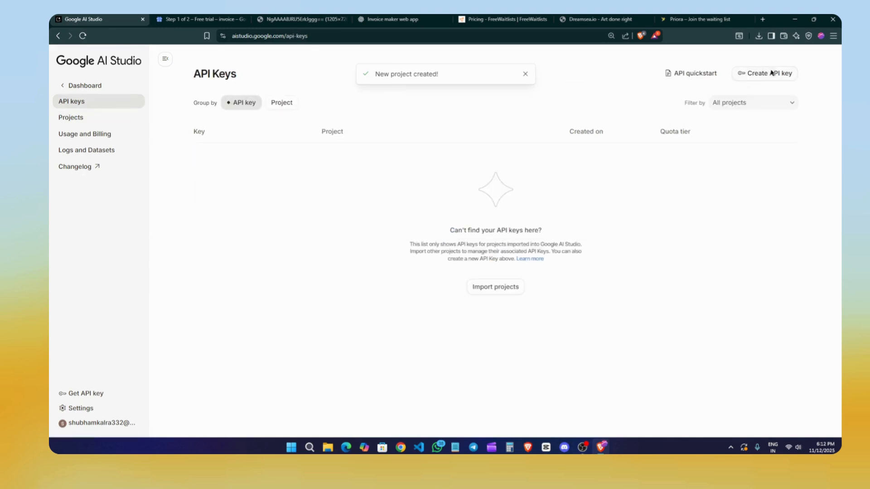
# Create API key 'testapi' for the invoice project and view its billing setup
pyautogui.click(767, 72)
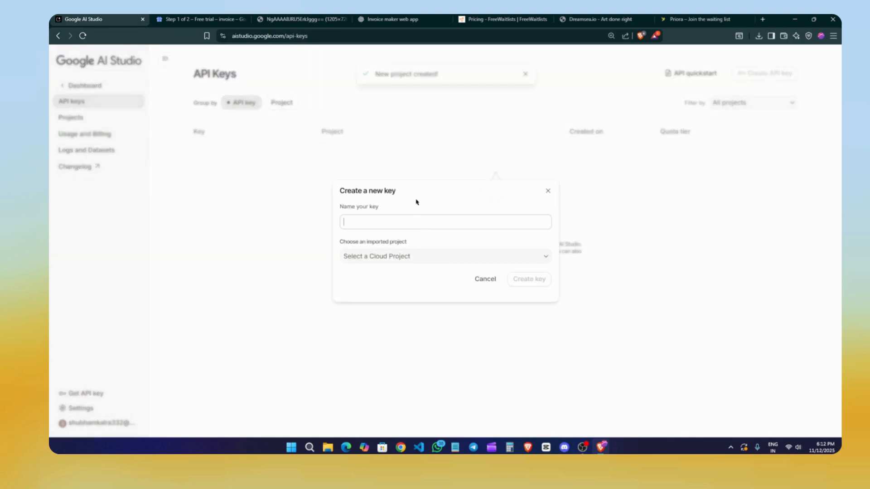
pyautogui.write('test')
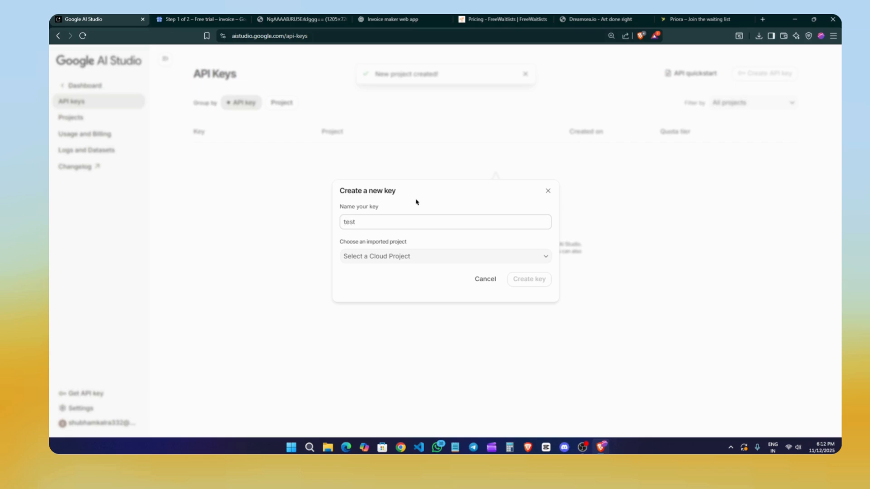
pyautogui.click(444, 256)
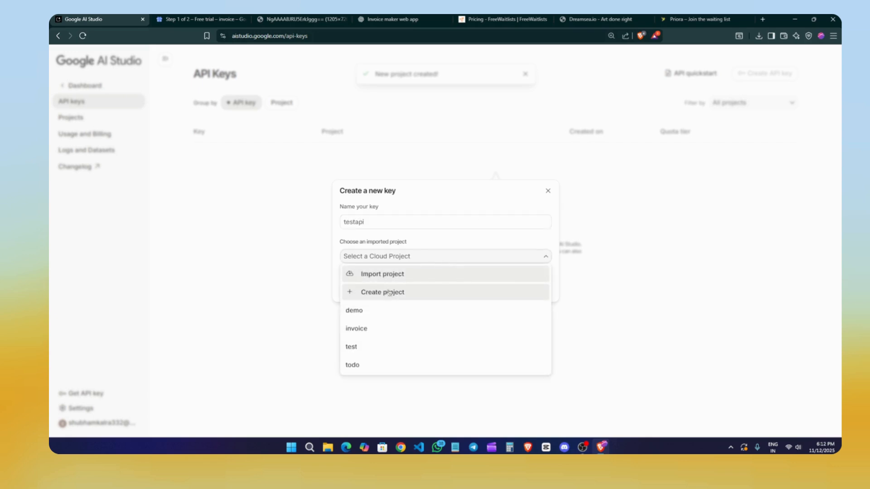
pyautogui.click(356, 329)
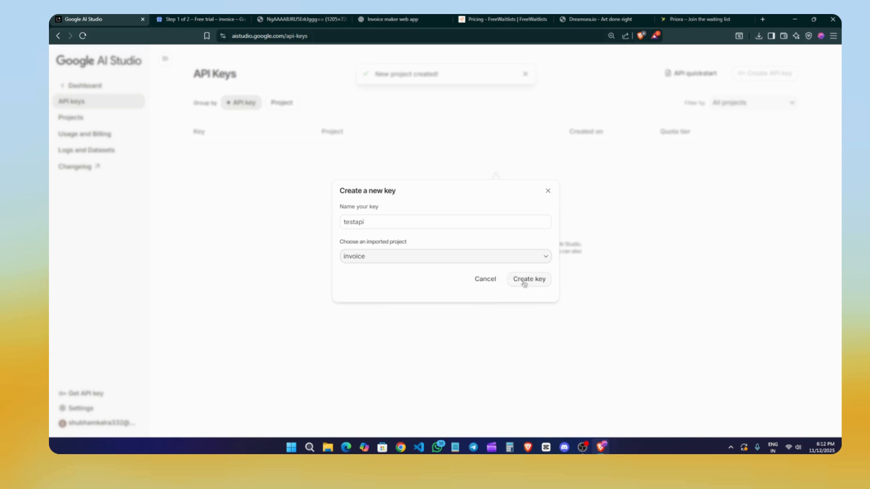
pyautogui.click(527, 279)
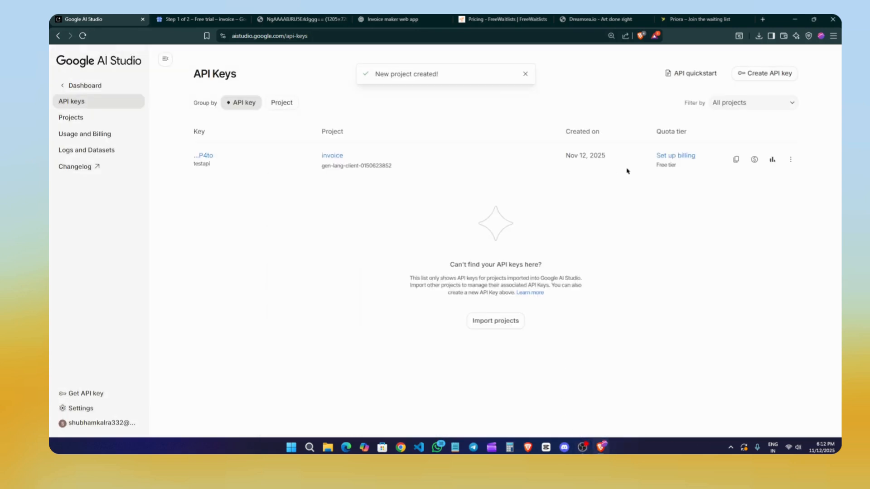
pyautogui.click(736, 160)
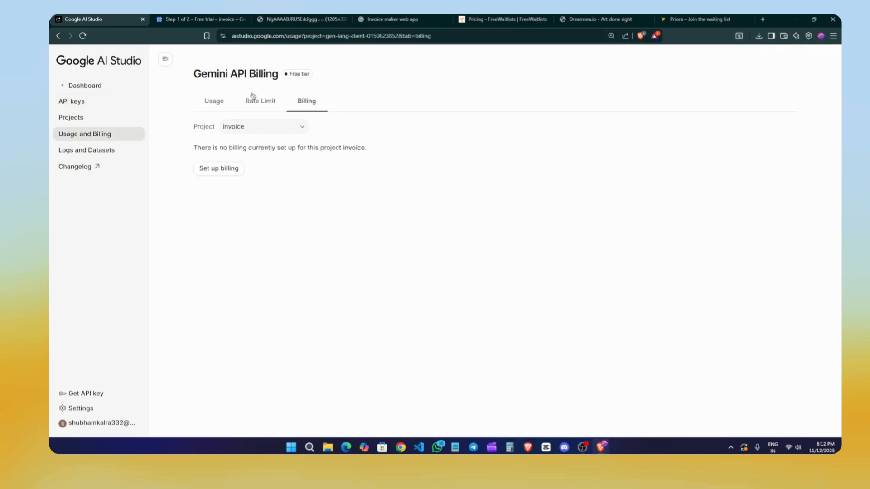
pyautogui.click(213, 101)
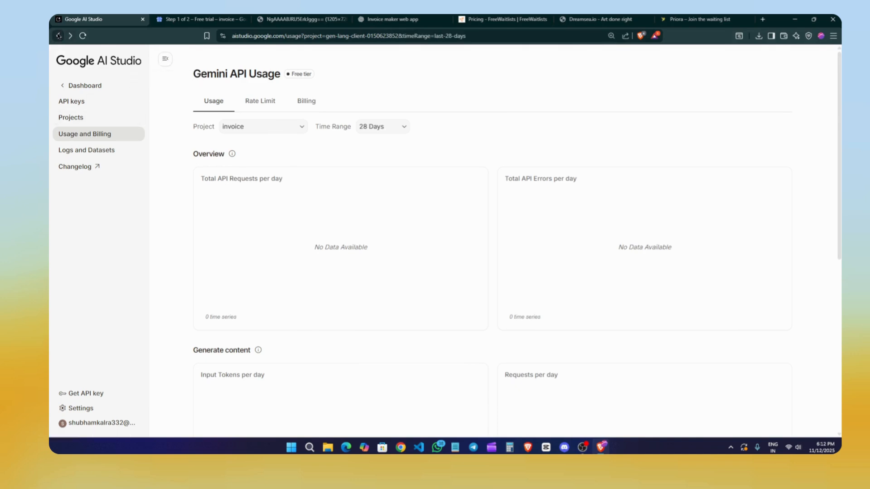
pyautogui.click(71, 101)
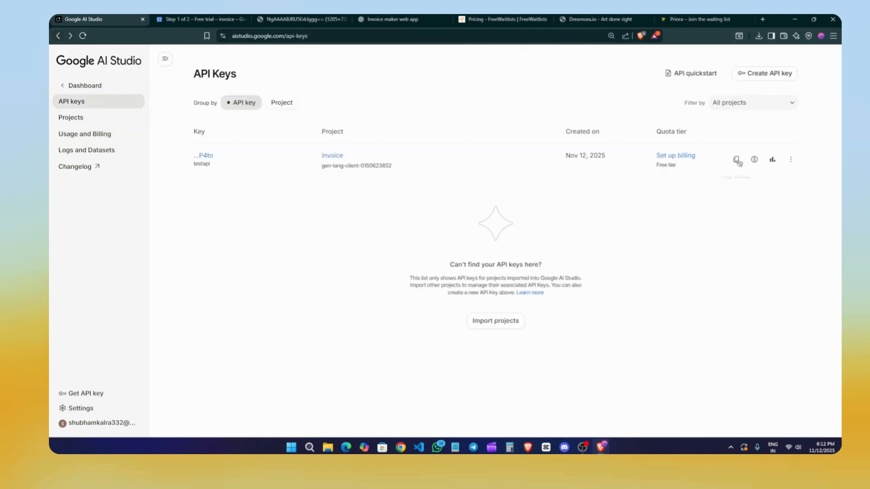